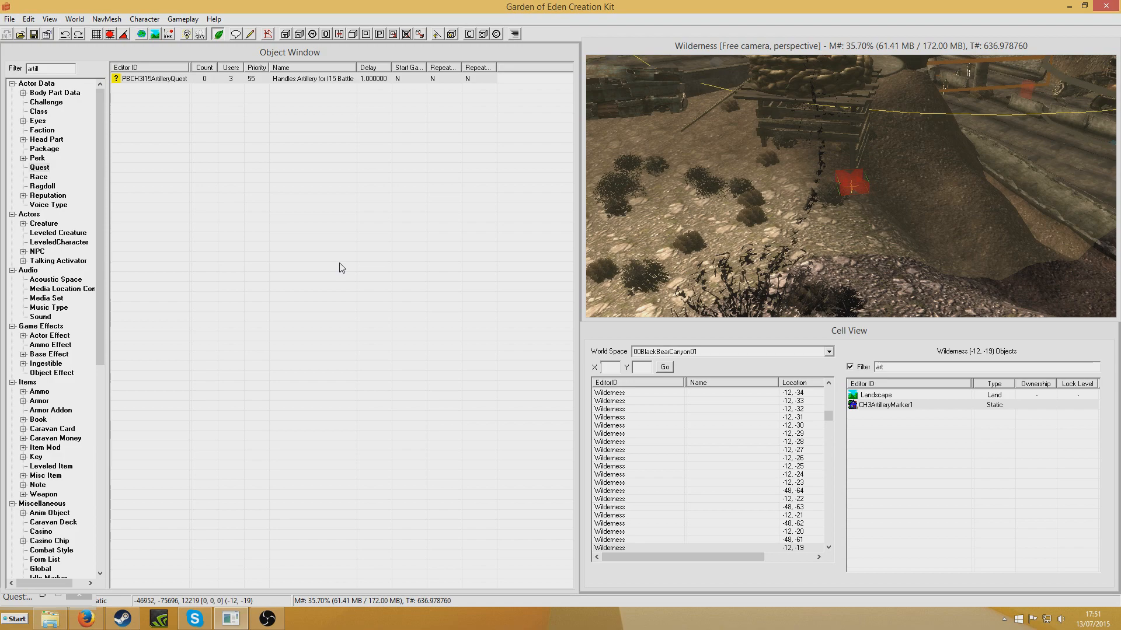
mouse_move(388, 241)
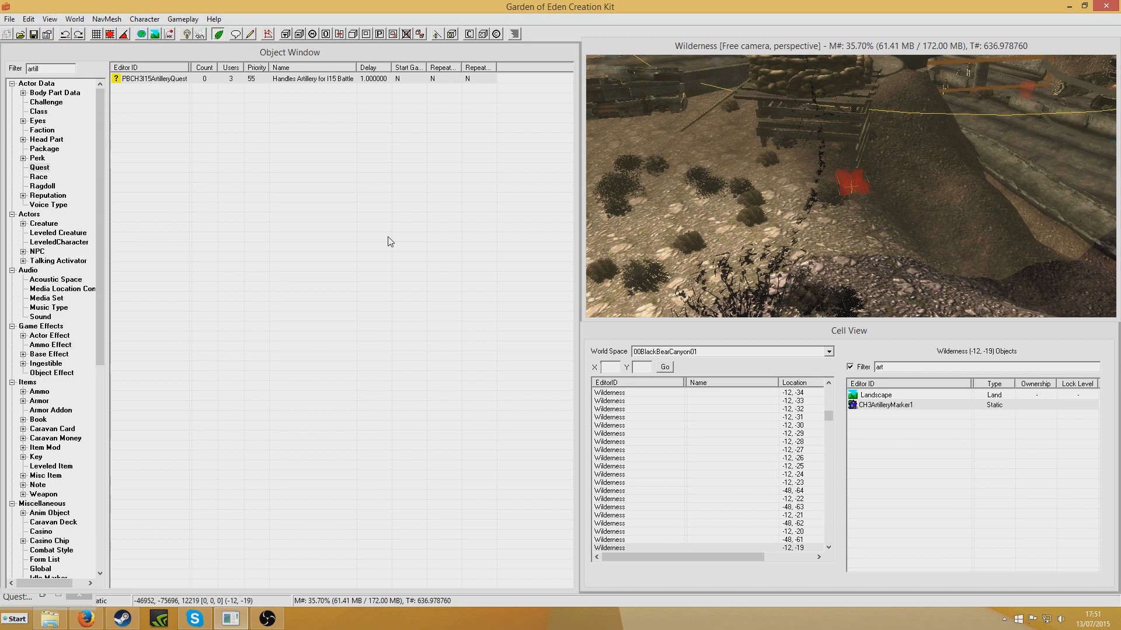
mouse_move(310, 397)
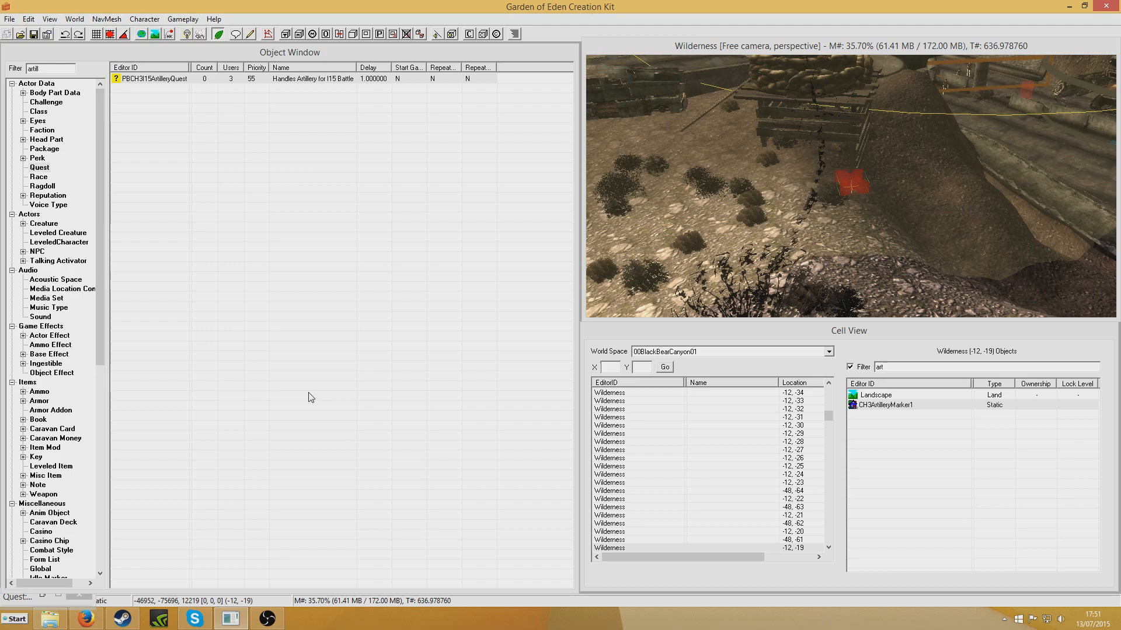
mouse_move(356, 414)
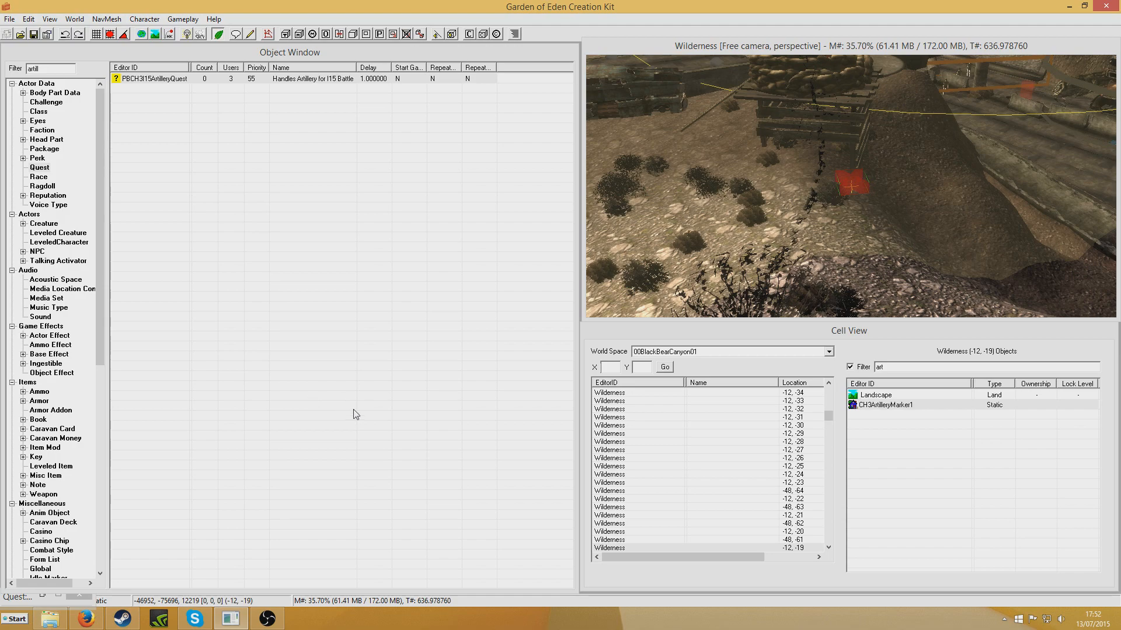
mouse_move(768, 350)
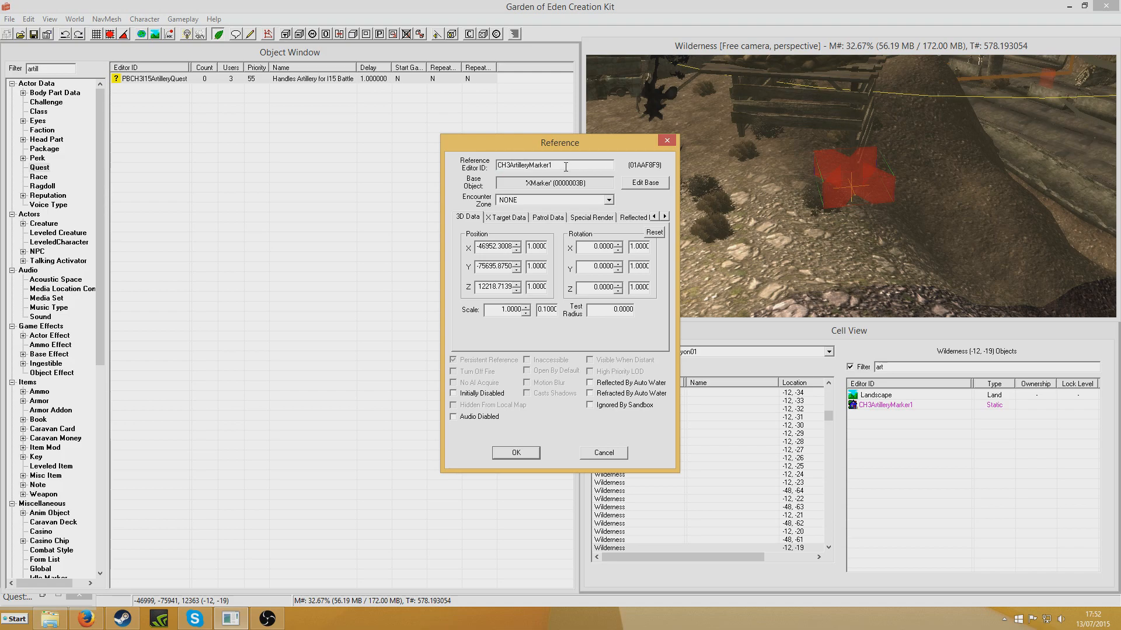
Inspect the CH3ArtilleryMarker1 Reference Editor ID field, then close the Reference dialog.
double_click(544, 165)
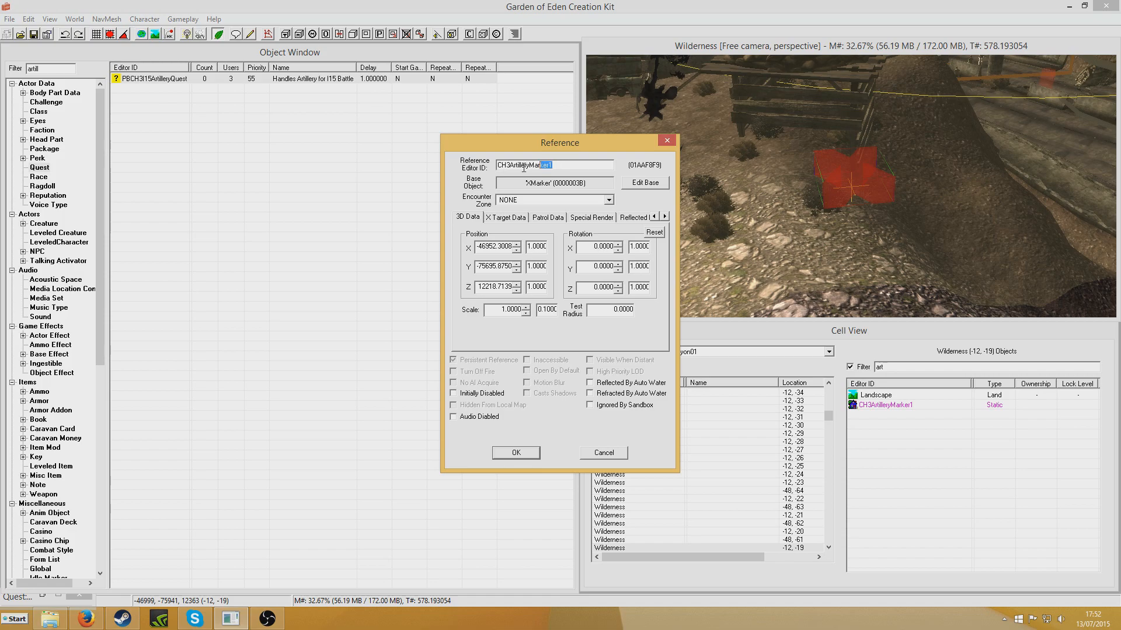
left_click(567, 166)
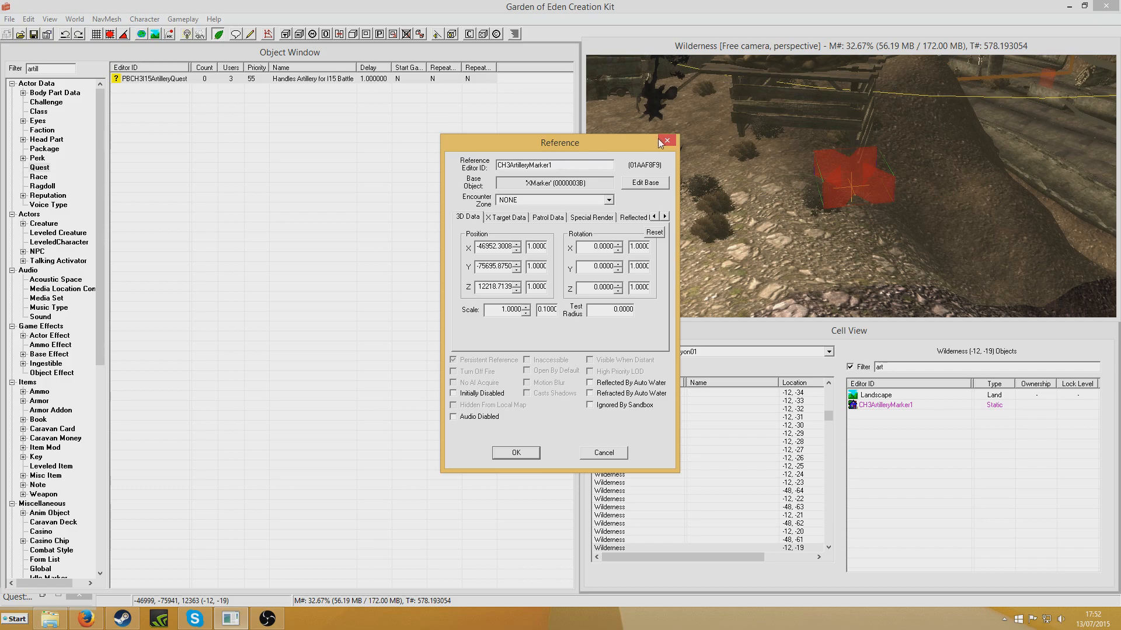
triple_click(554, 164)
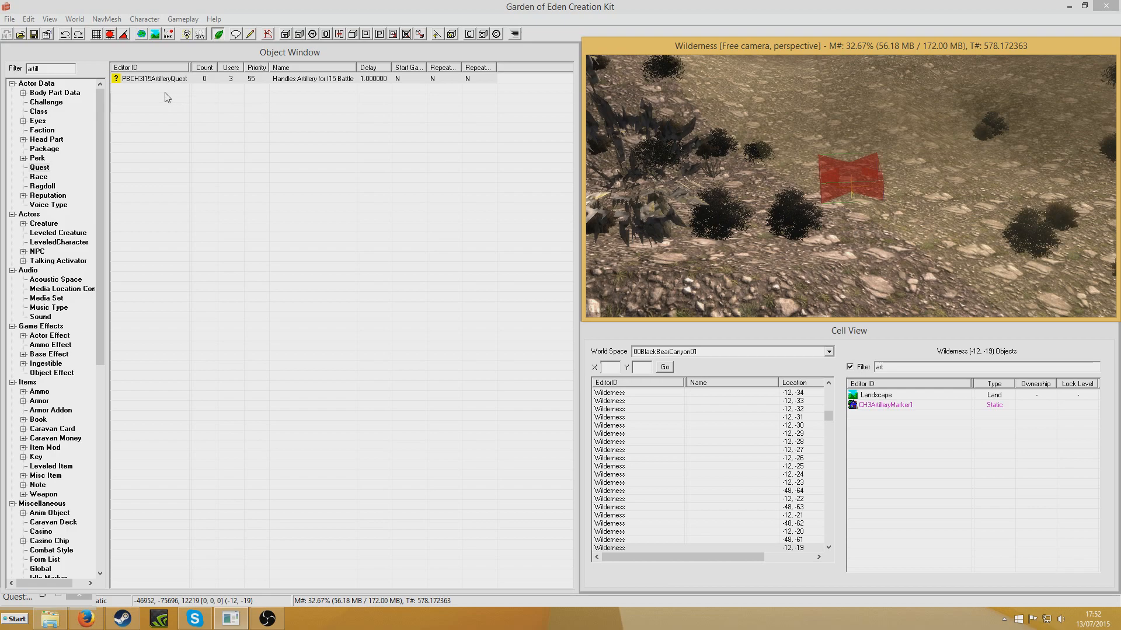
mouse_move(165, 82)
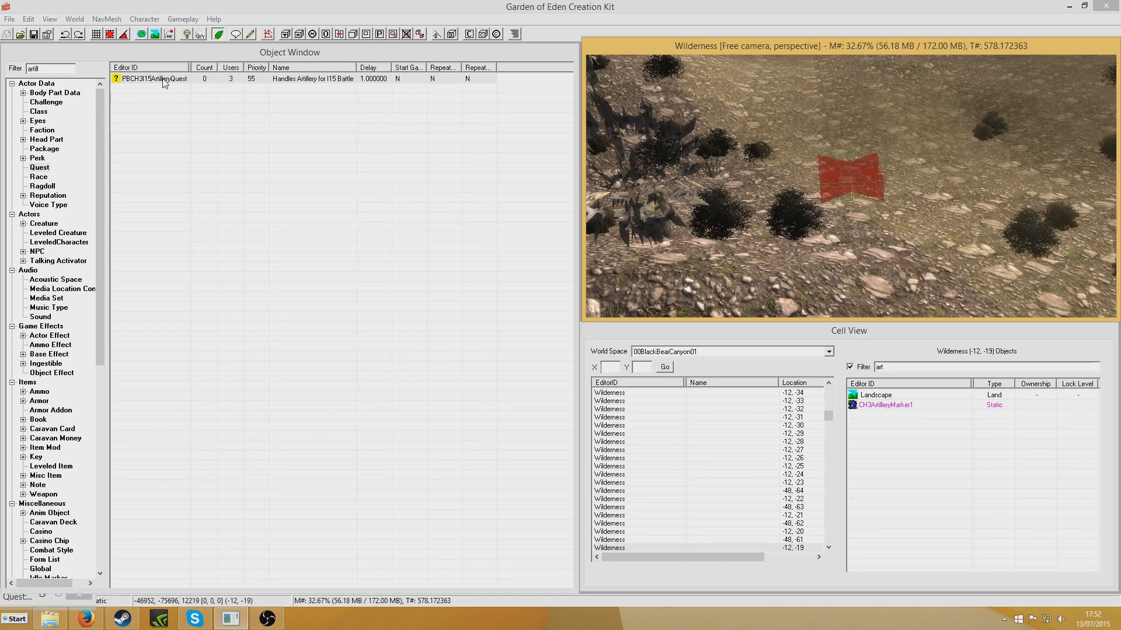
mouse_move(164, 101)
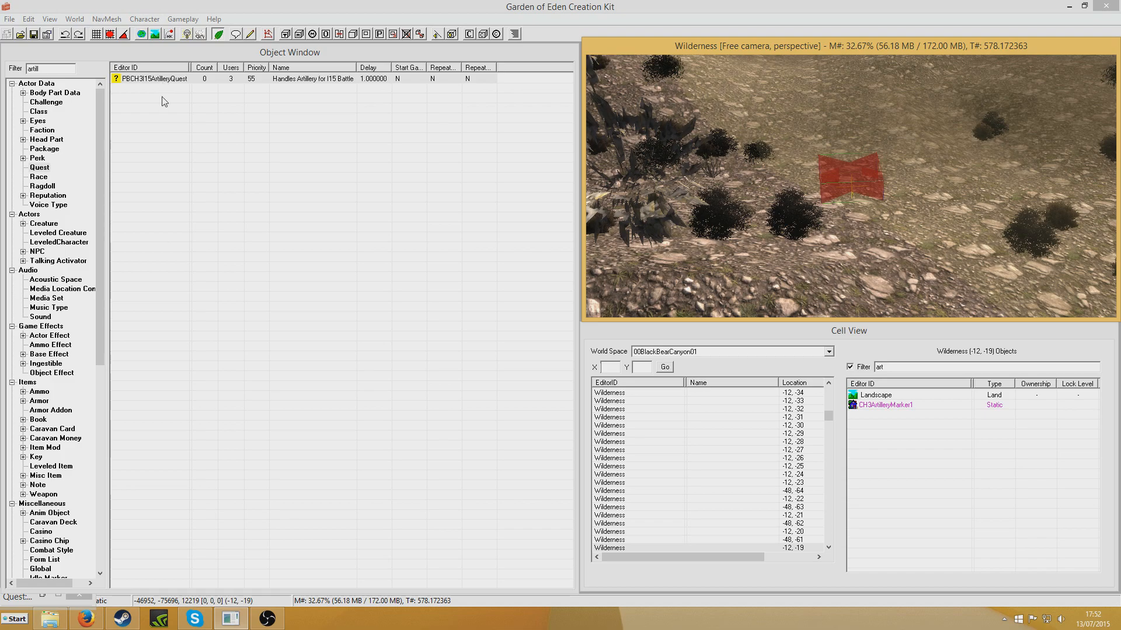
mouse_move(163, 249)
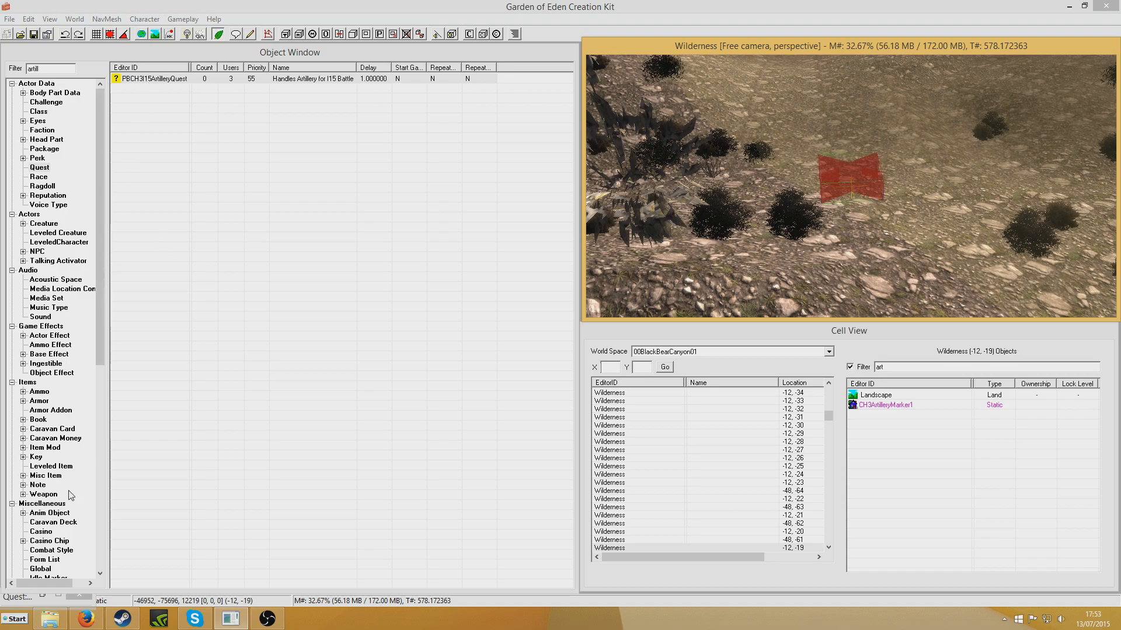
Open PBCH3I15ArtilleryQuest and its PBCH3I15ArtilleryScript, scrolled to the top.
double_click(153, 78)
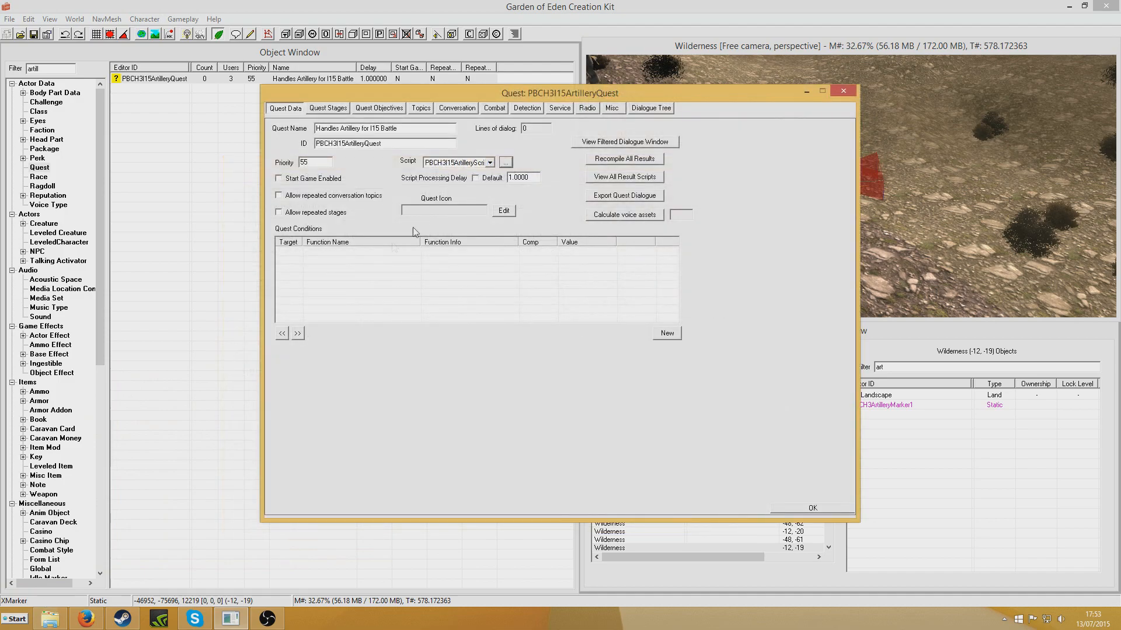
left_click(504, 162)
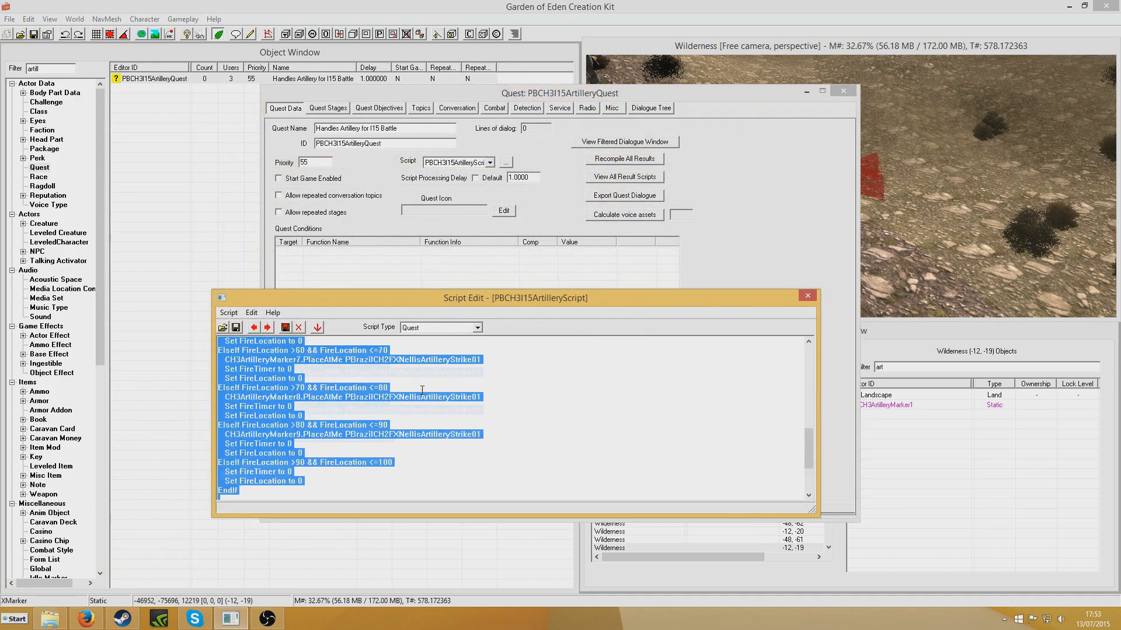
scroll("up", 3)
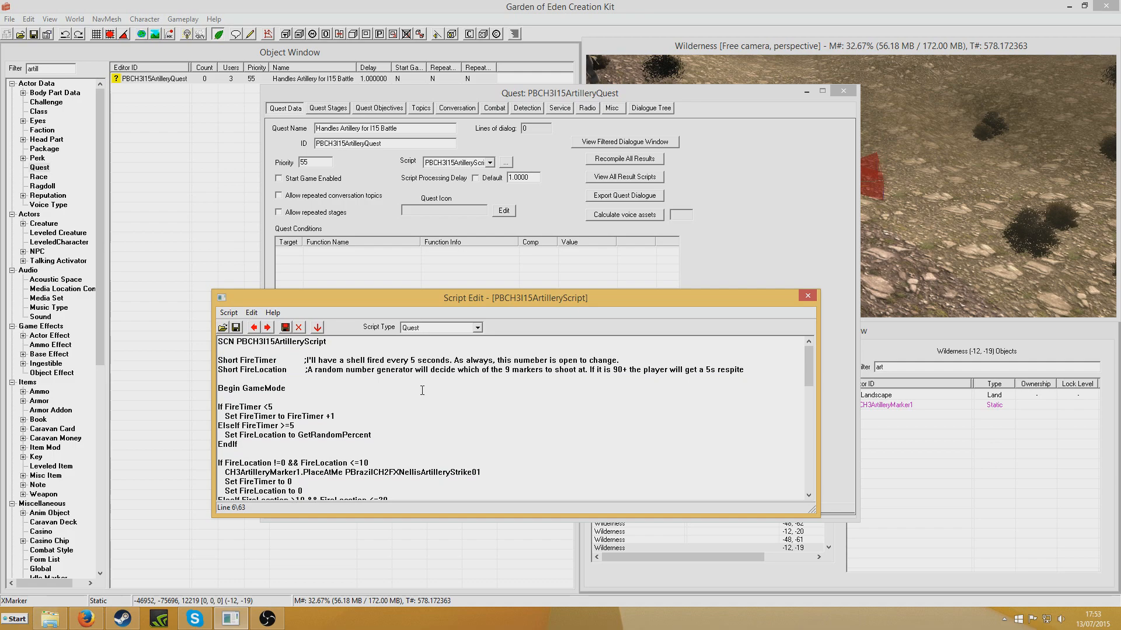
Highlight the FireTimer declaration and the comments on random numbers and rolls of 90+.
left_click(284, 388)
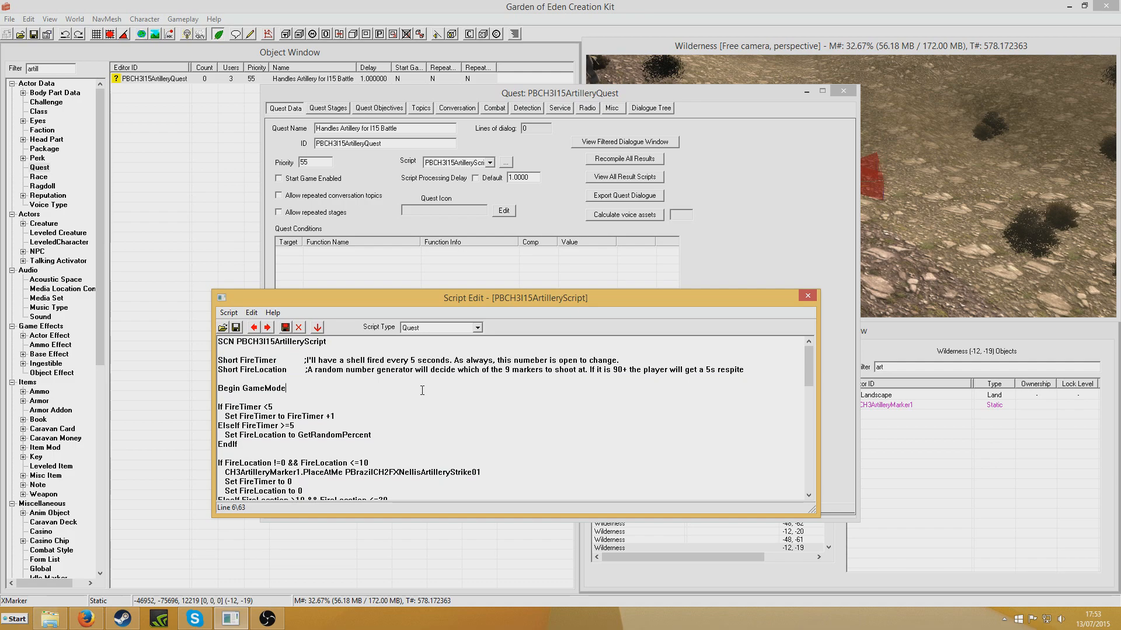
mouse_move(371, 413)
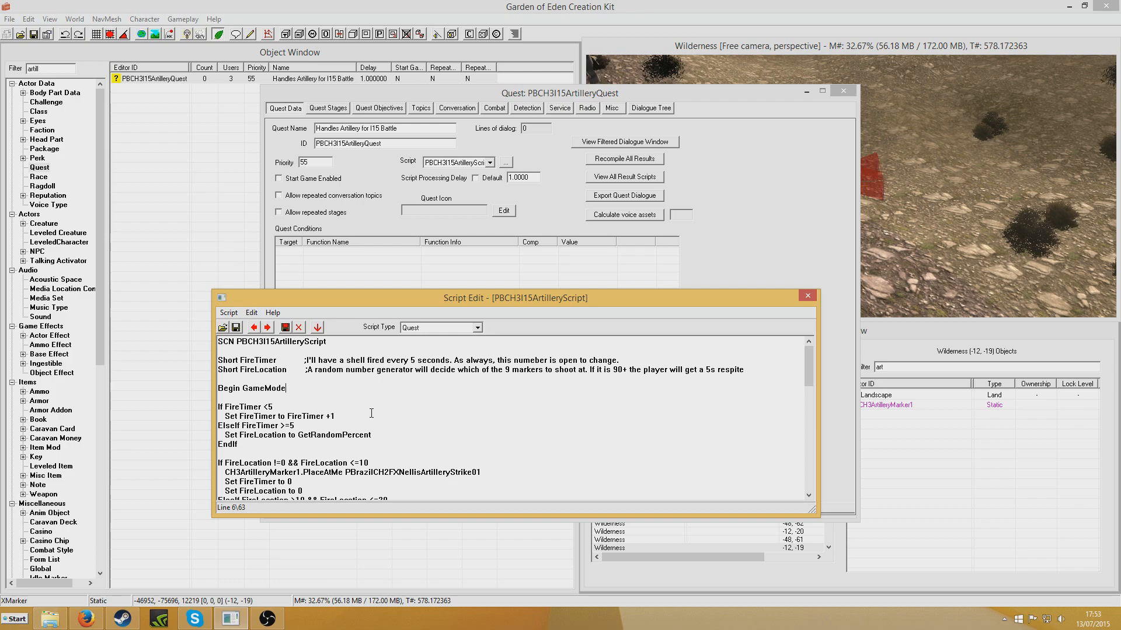
double_click(255, 360)
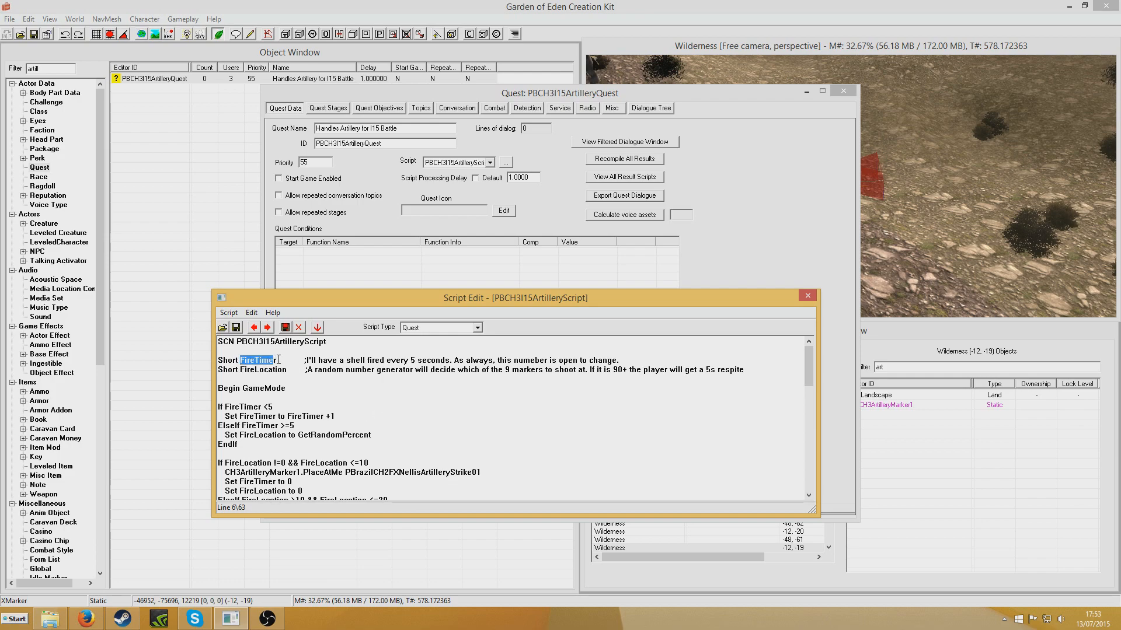
double_click(264, 369)
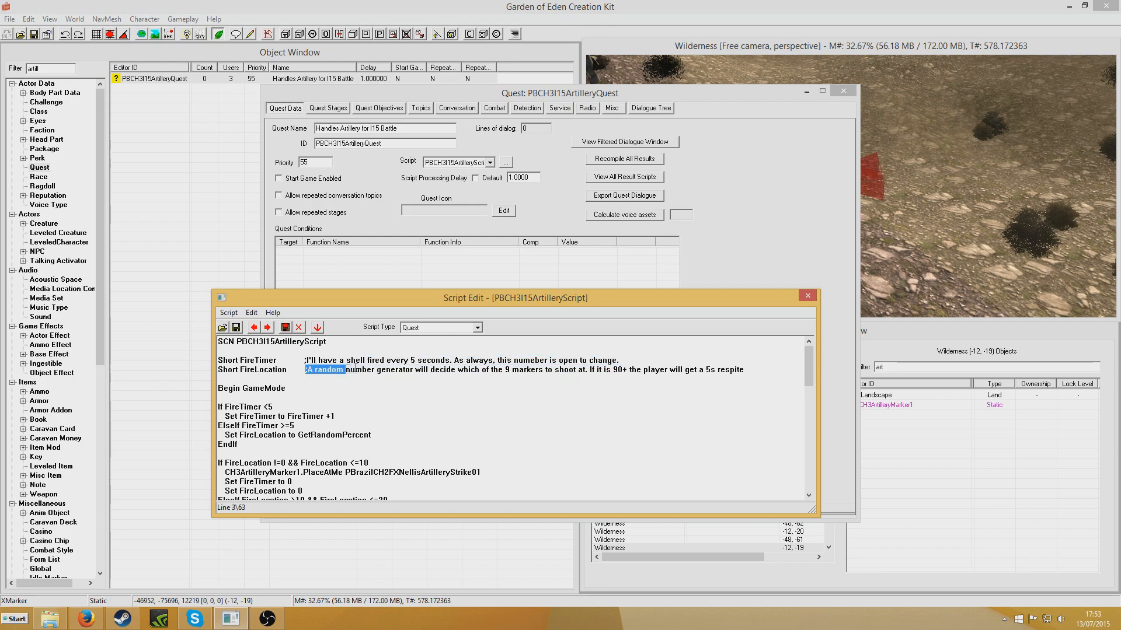
left_click(543, 380)
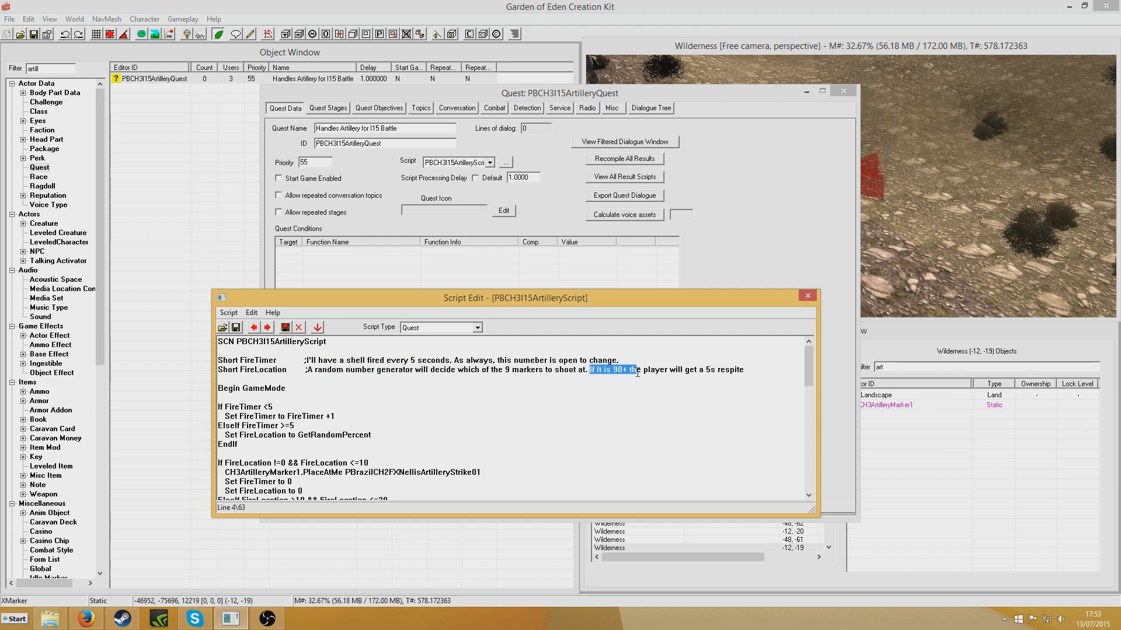
left_click(645, 369)
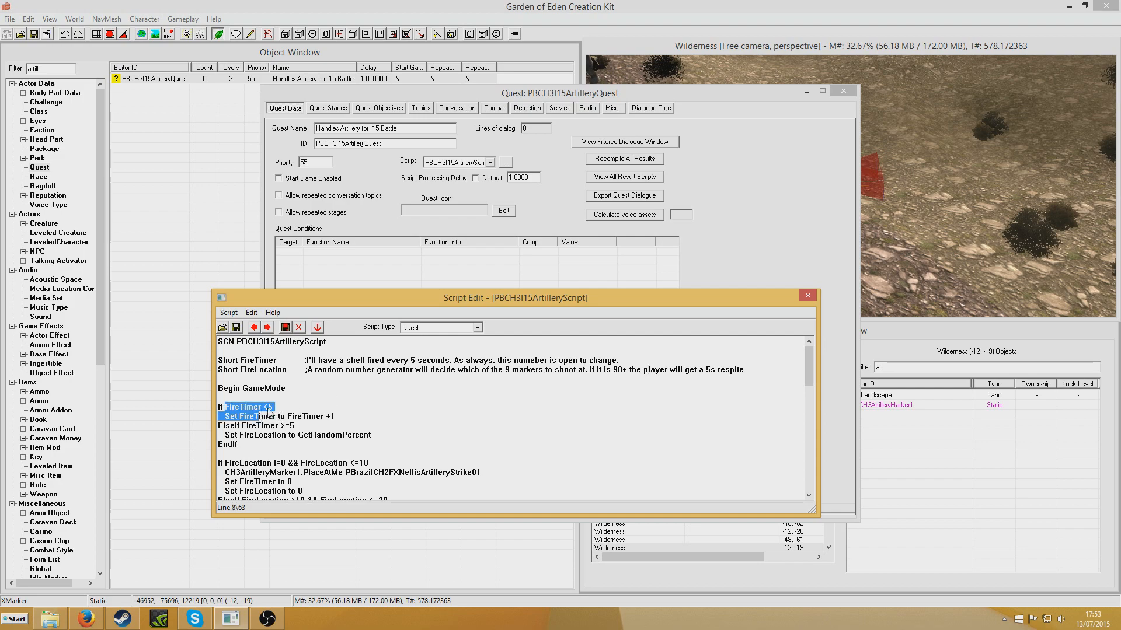
left_click(261, 407)
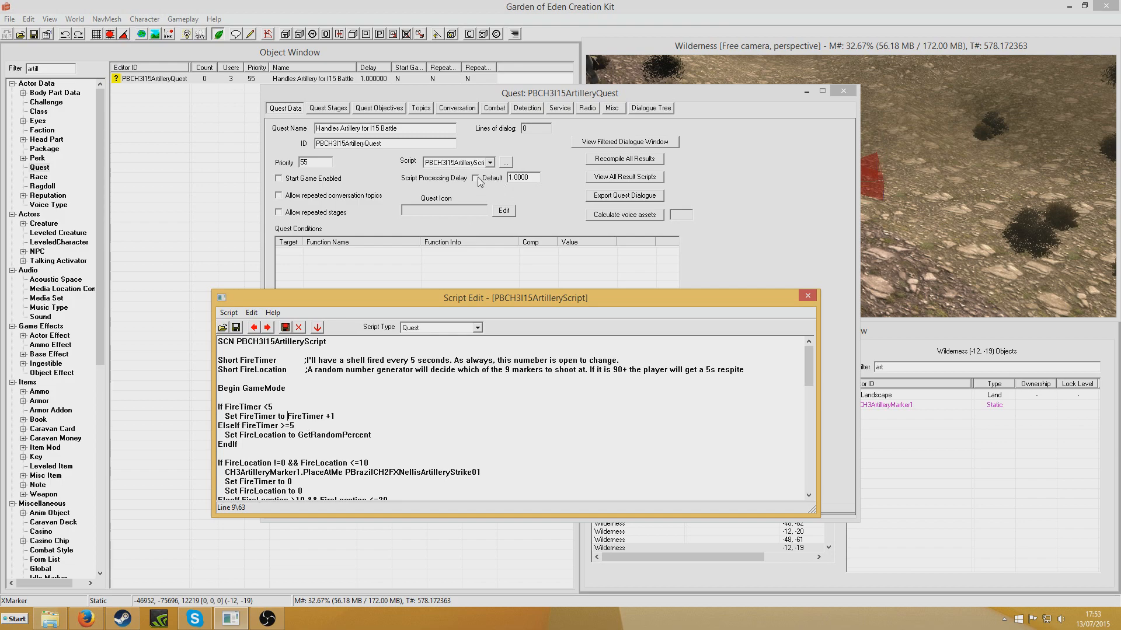
mouse_move(302, 429)
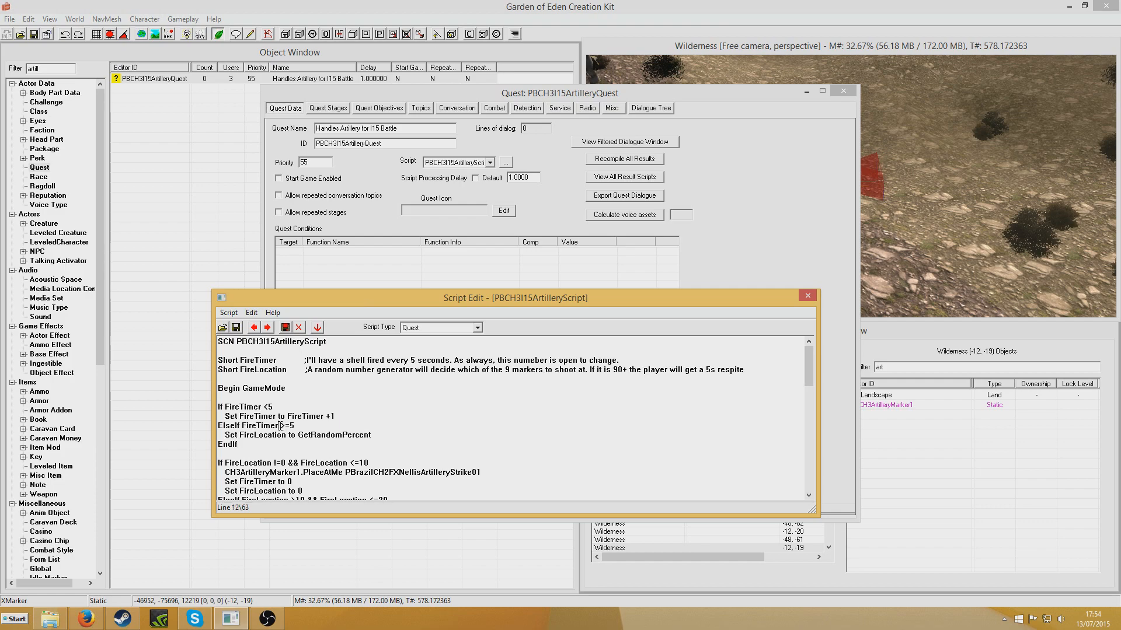
double_click(286, 425)
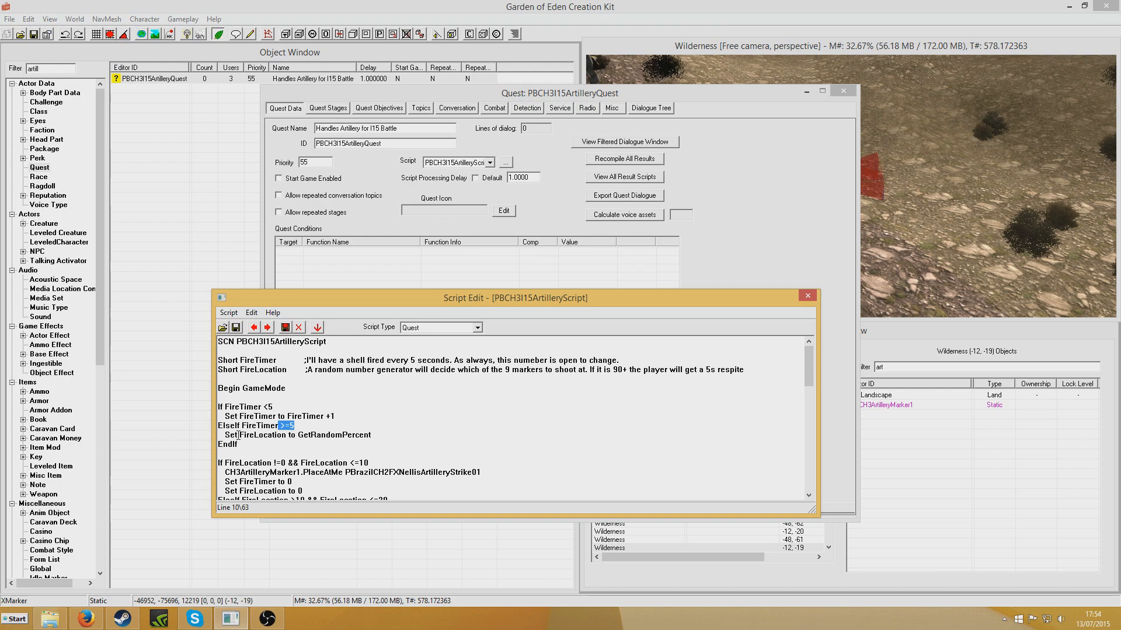
double_click(260, 434)
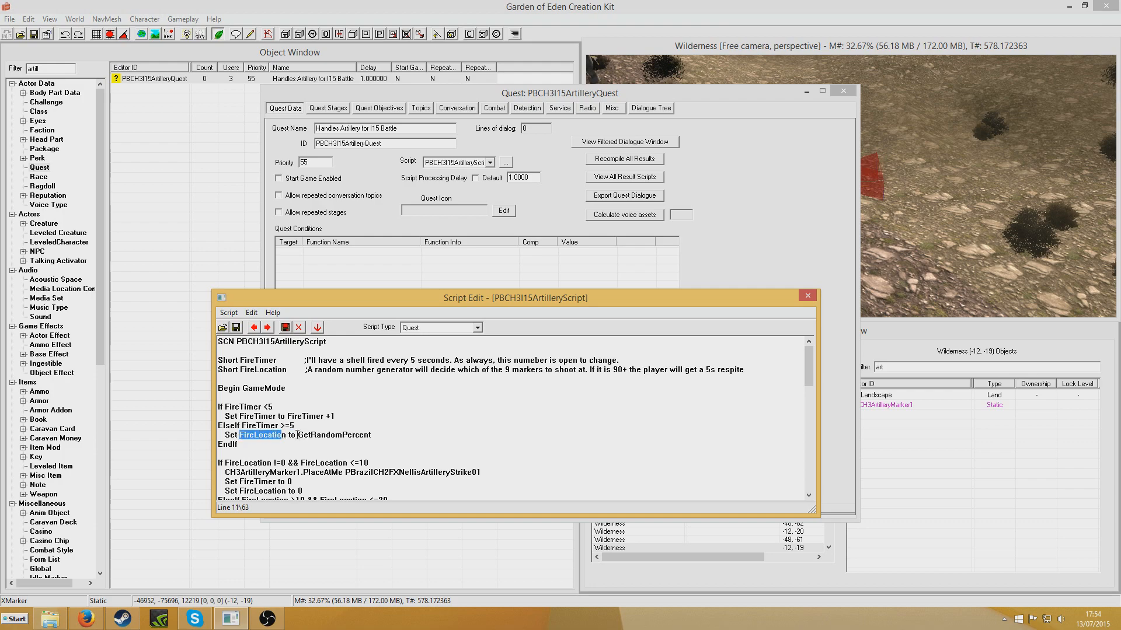
double_click(335, 435)
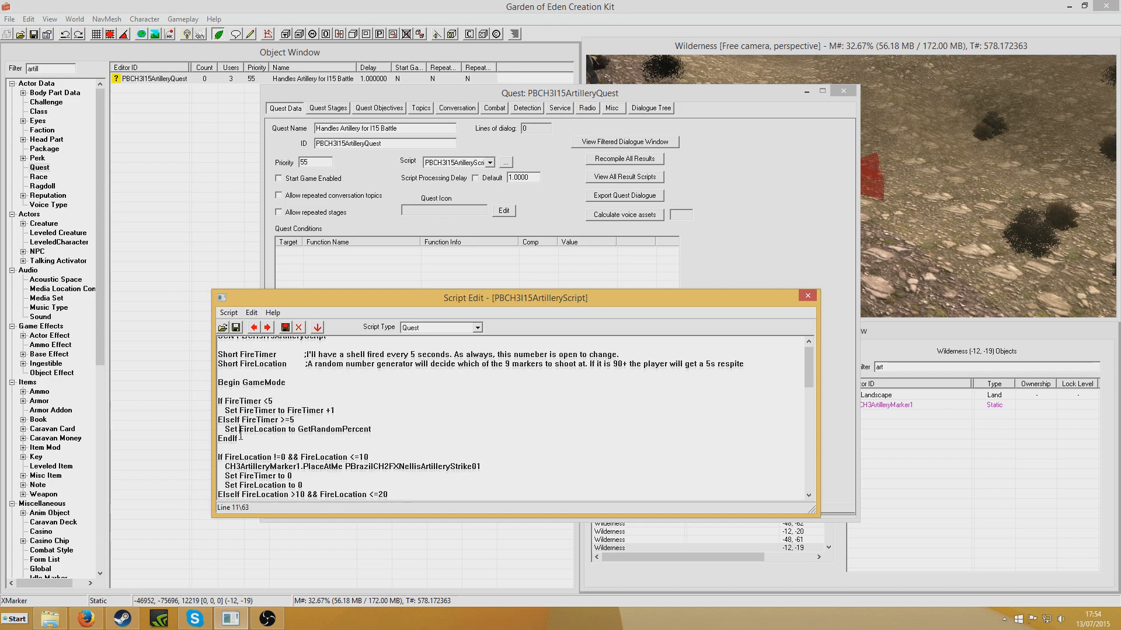
scroll("down", 3)
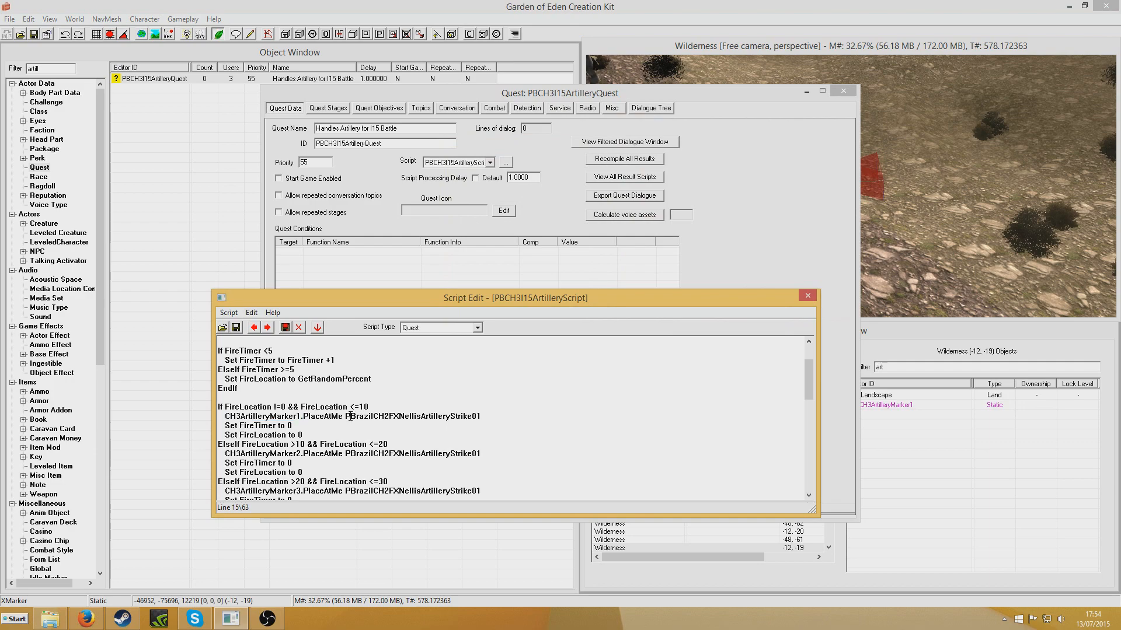
Filter objects for 'artil' and open FXNellisArtilleryStrike01's Activator dialog.
double_click(375, 416)
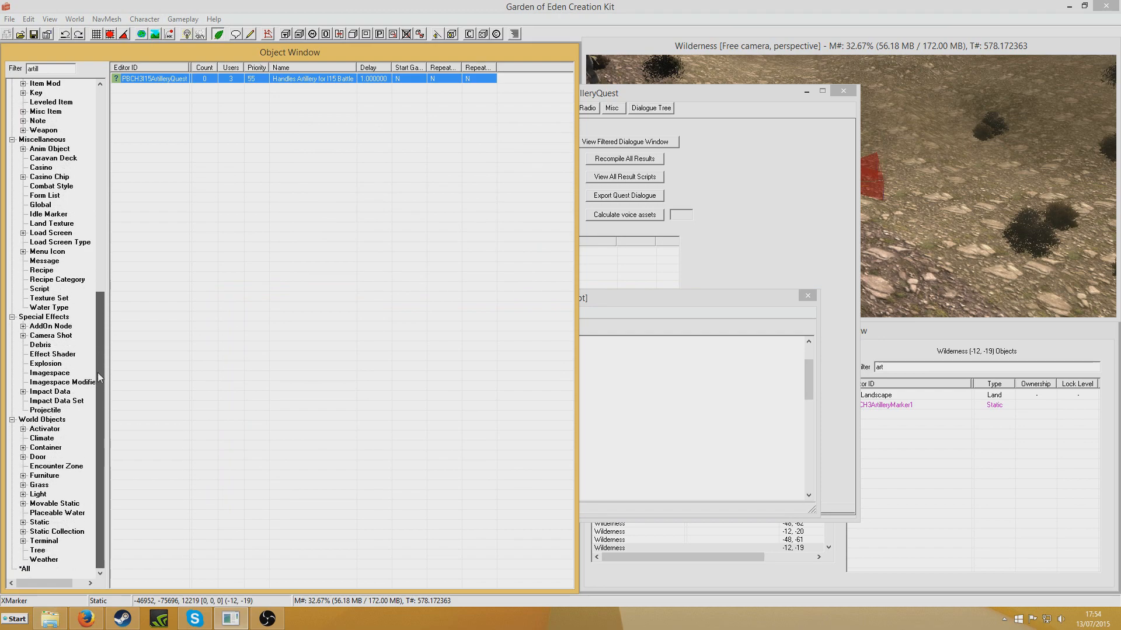
left_click(44, 429)
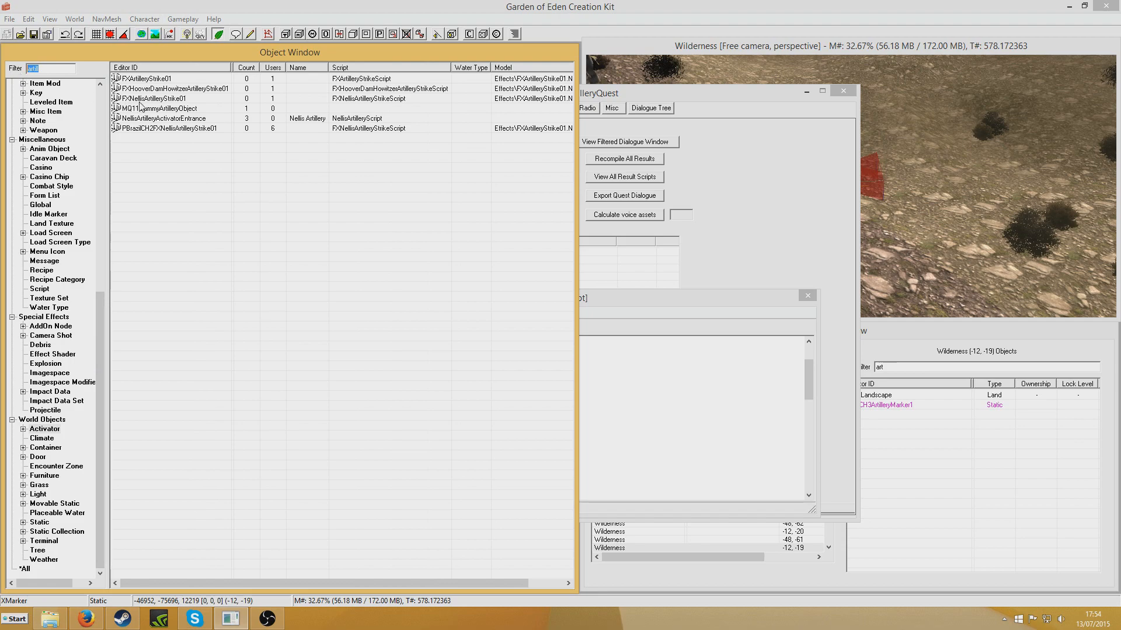
left_click(178, 98)
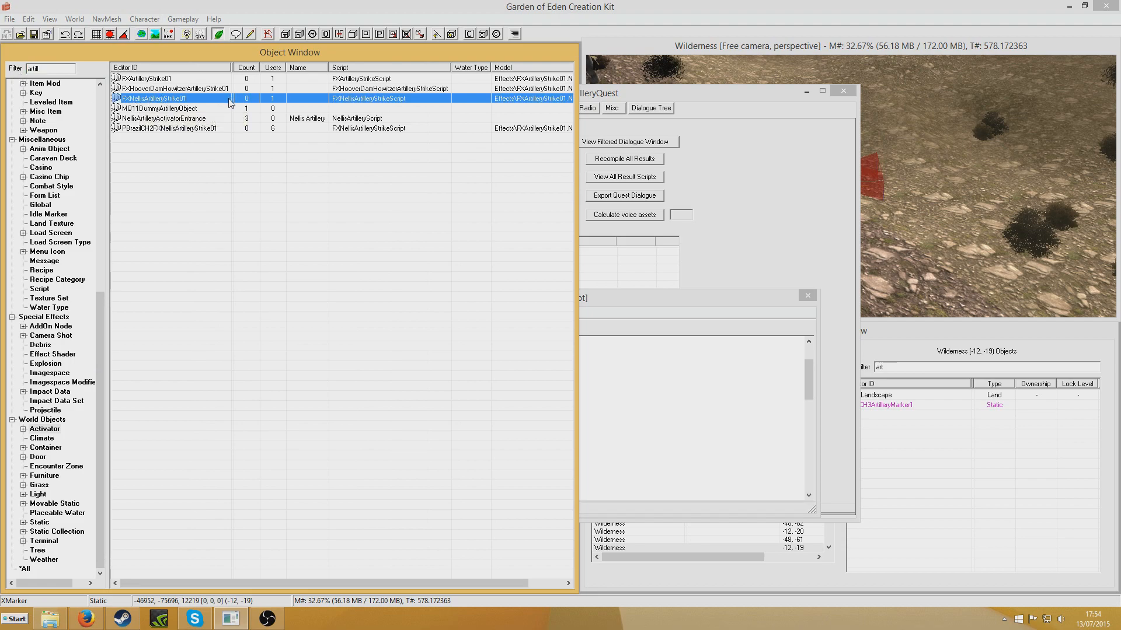
left_click(171, 128)
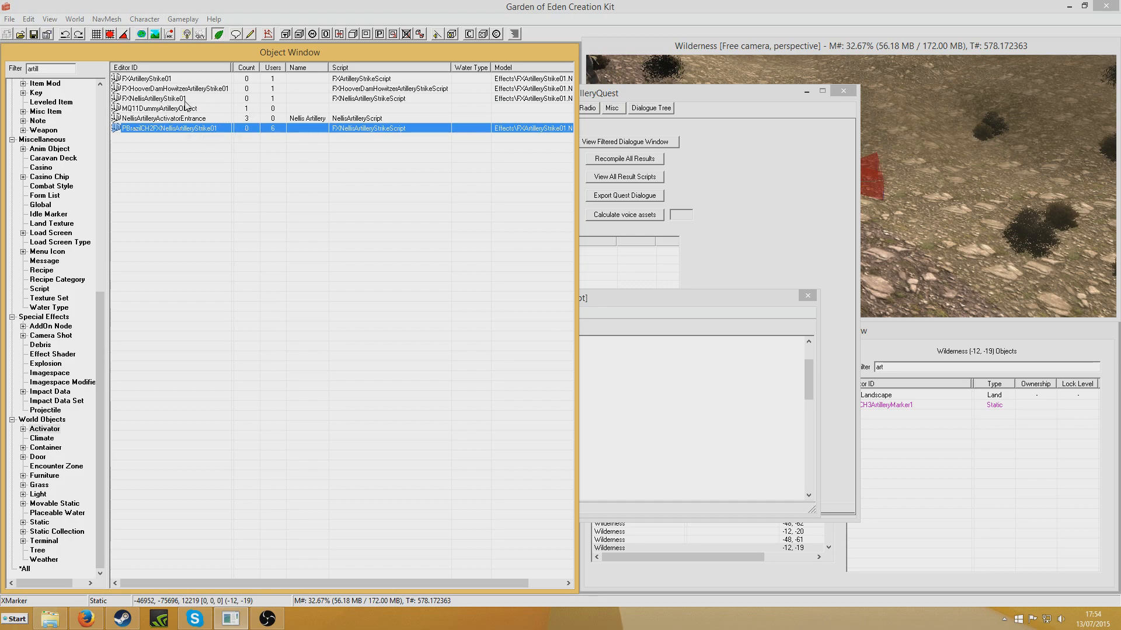
double_click(169, 128)
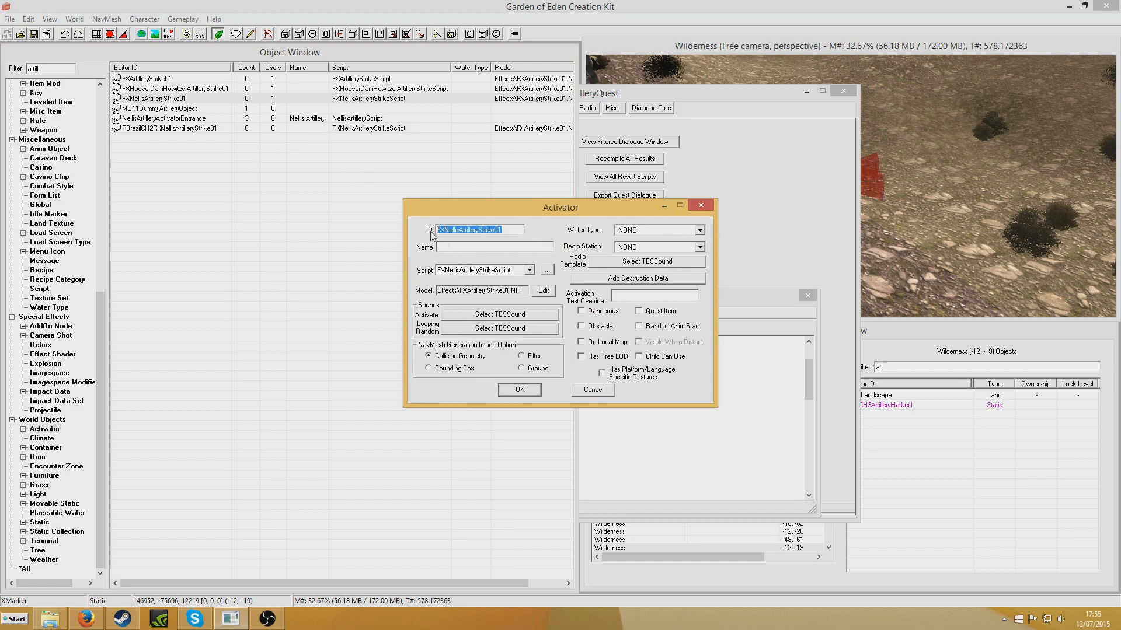
Open the activator's FXNellisArtilleryStrikeScript and scroll through its code.
left_click(546, 270)
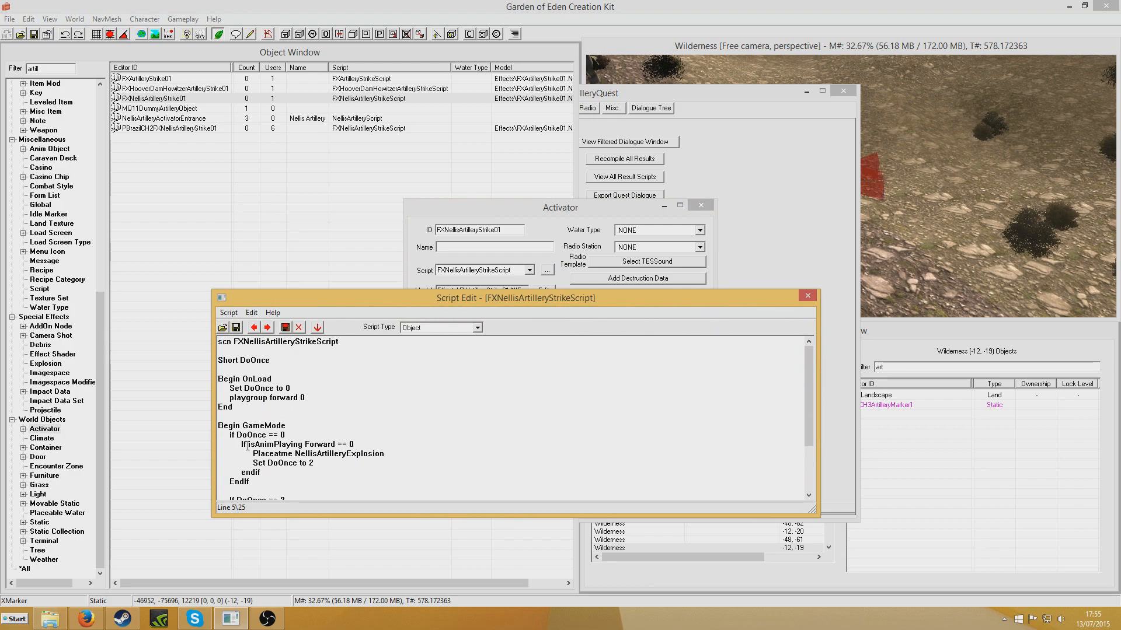
scroll("down", 3)
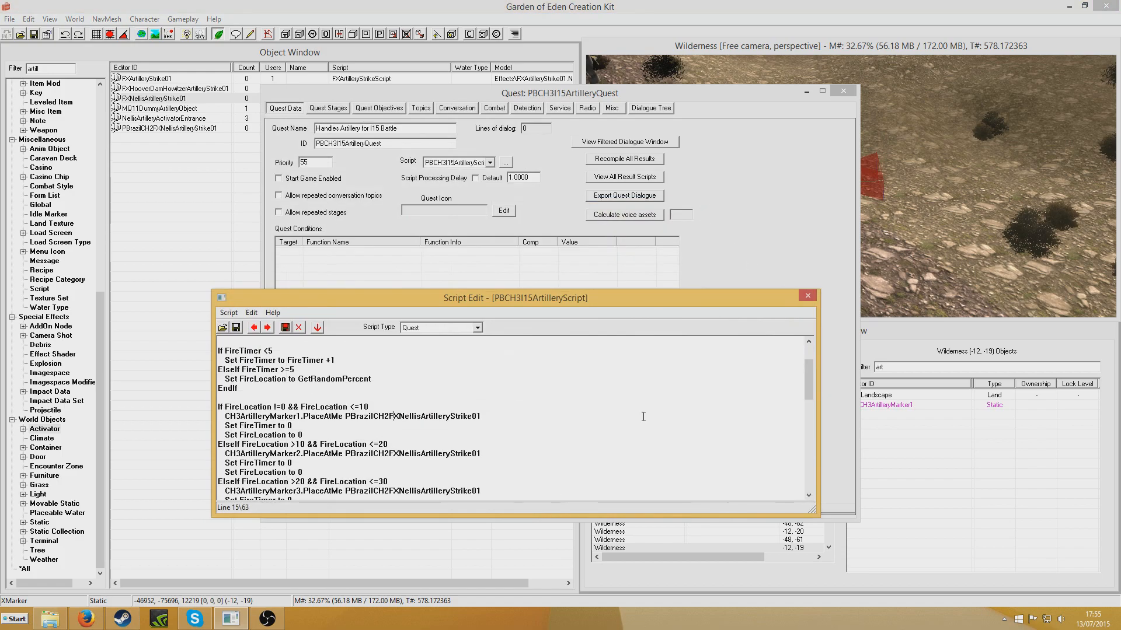
double_click(300, 417)
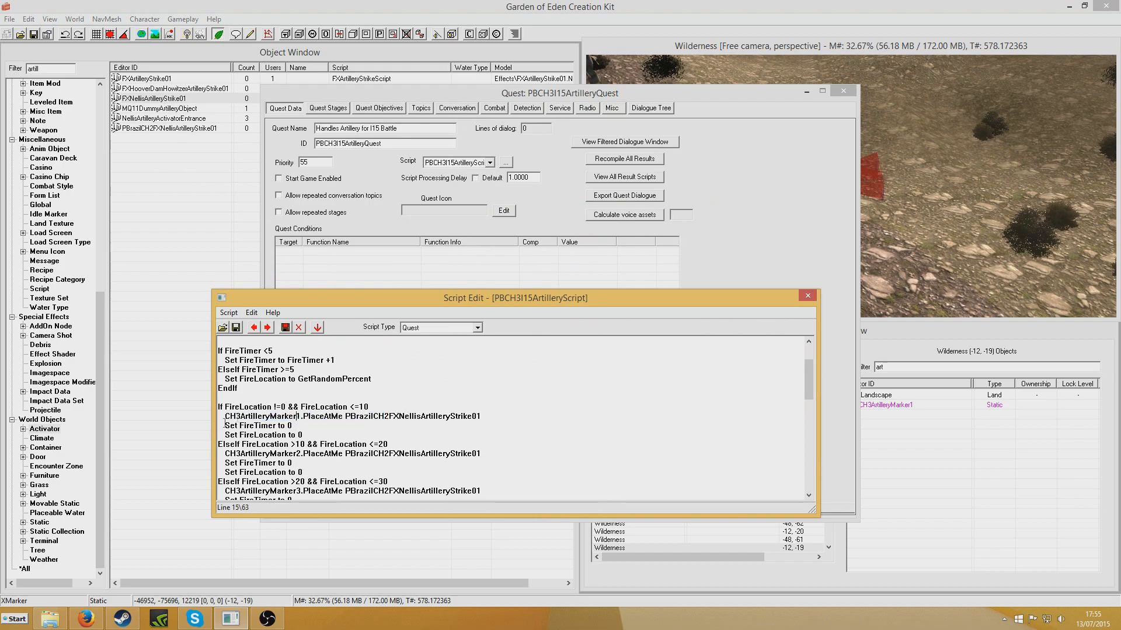
left_click(264, 435)
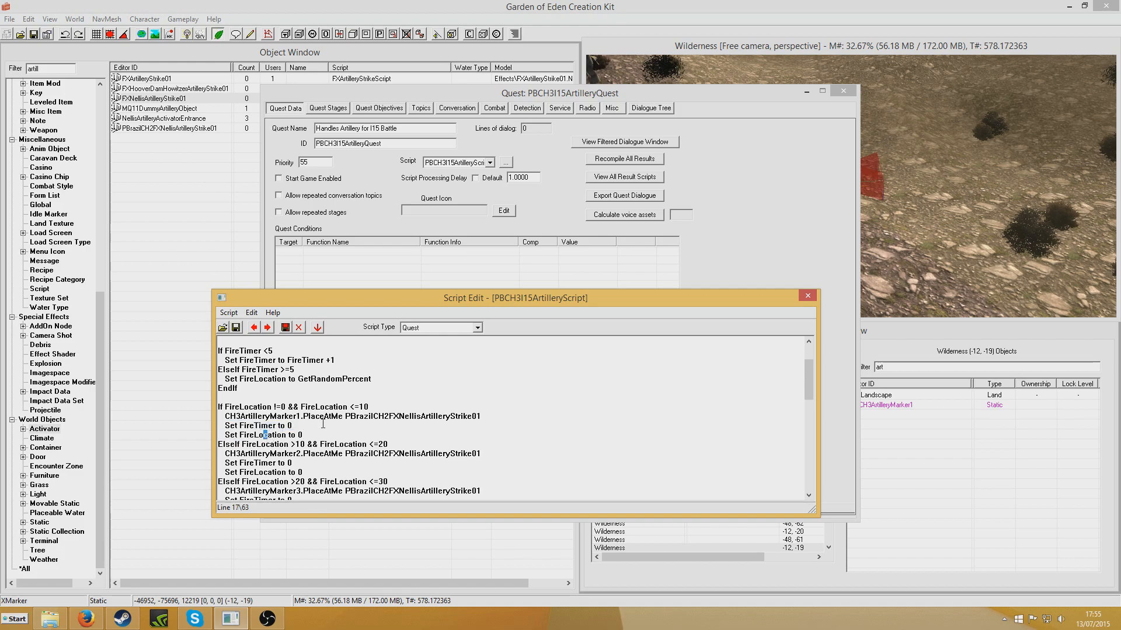
scroll("up", 3)
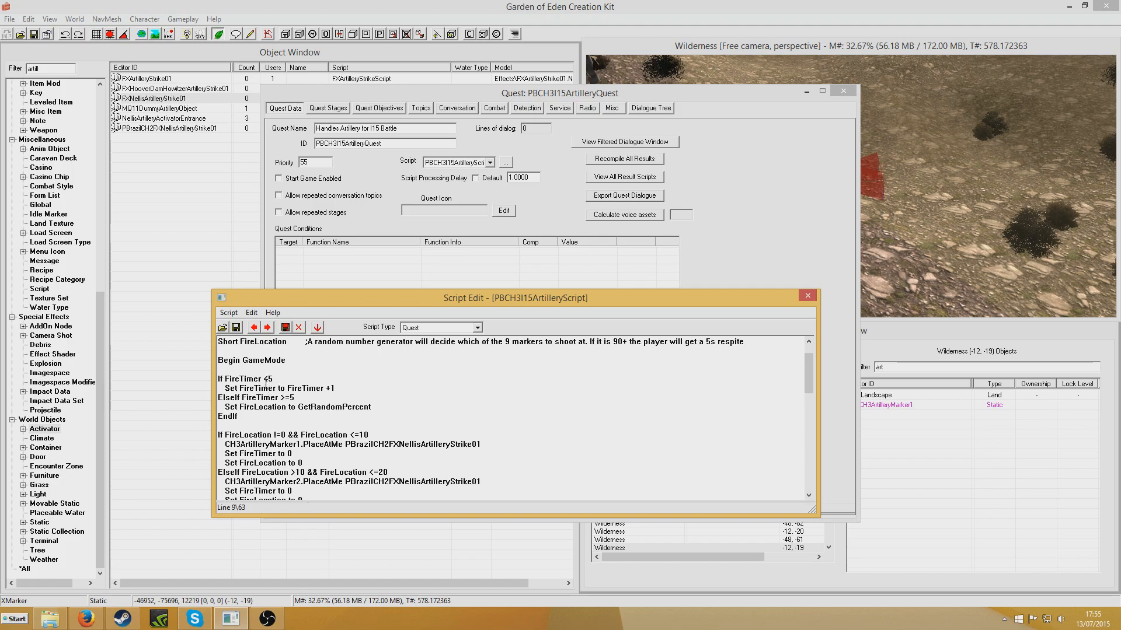
scroll("down", 3)
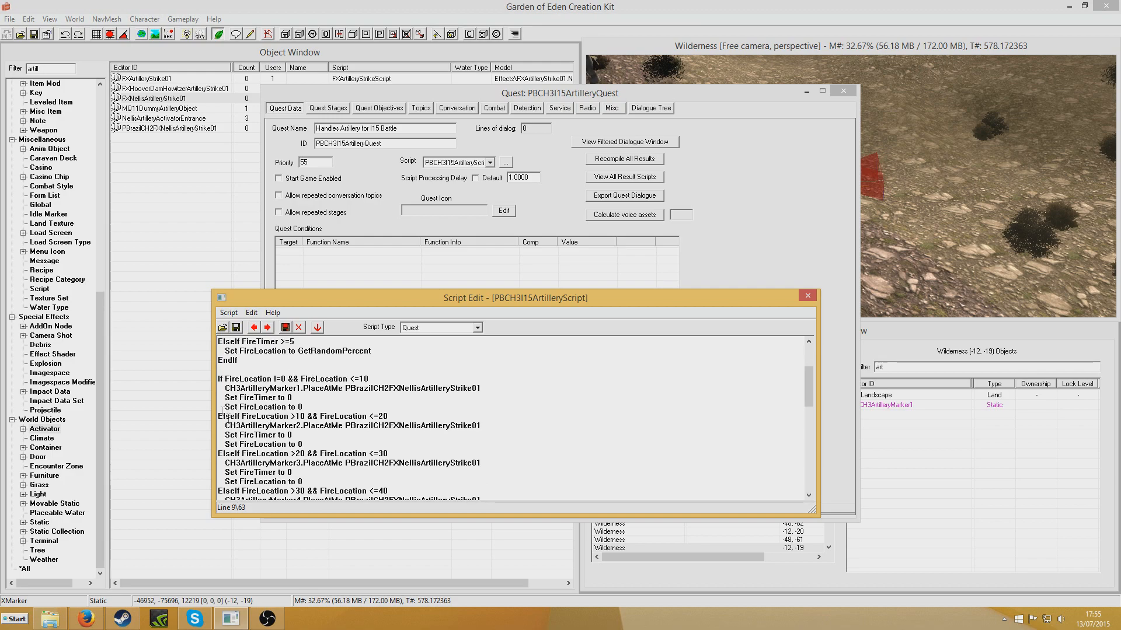
double_click(261, 416)
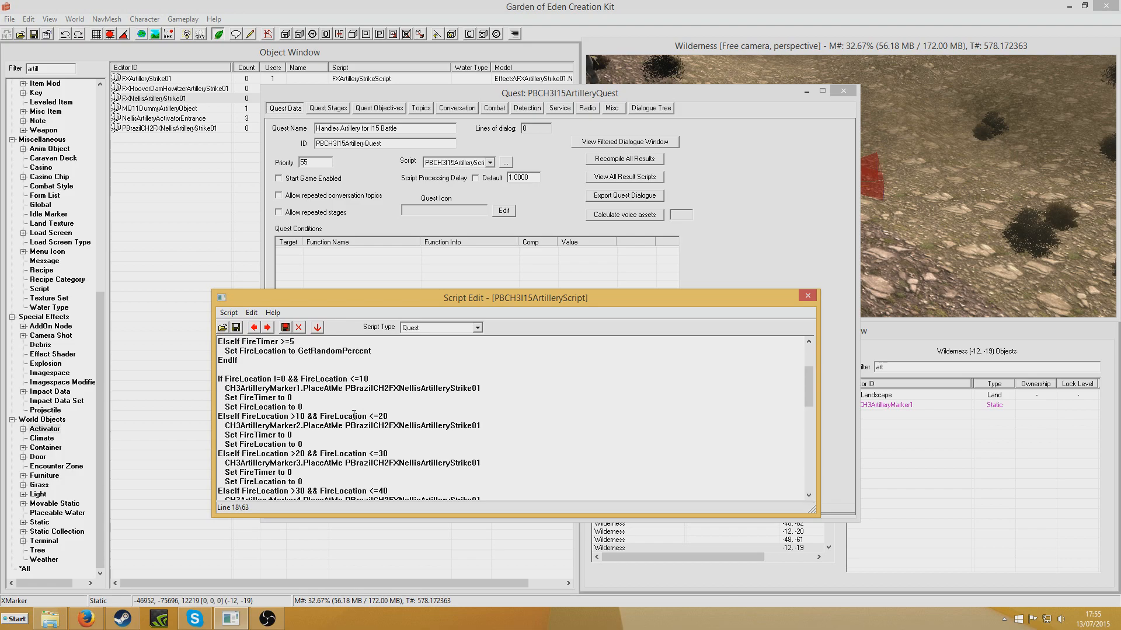
scroll("down", 3)
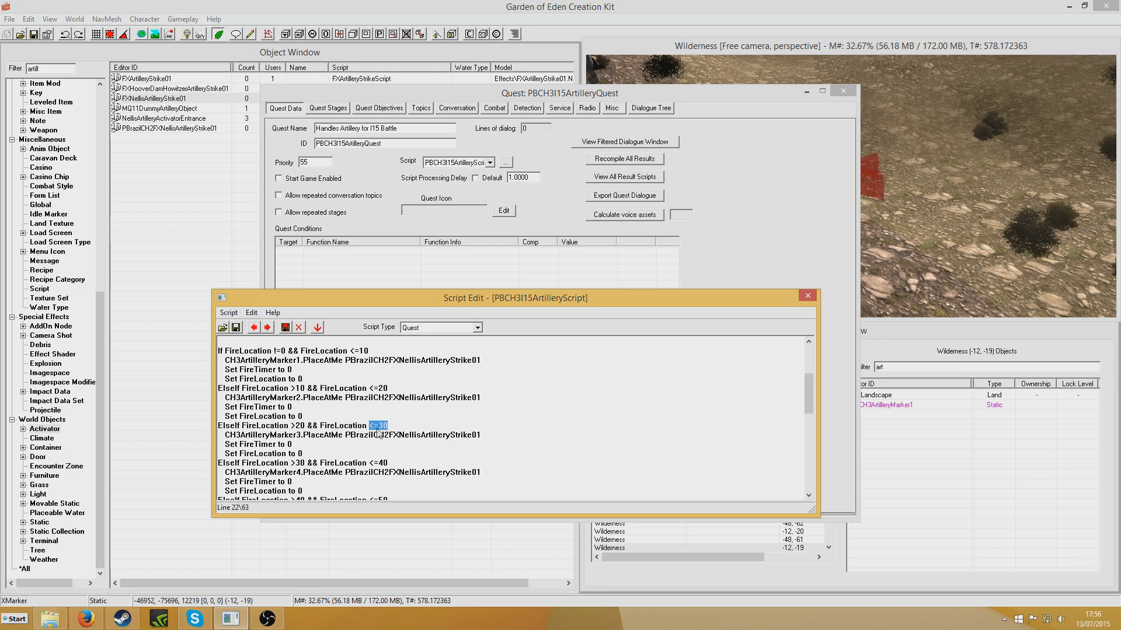
scroll("down", 3)
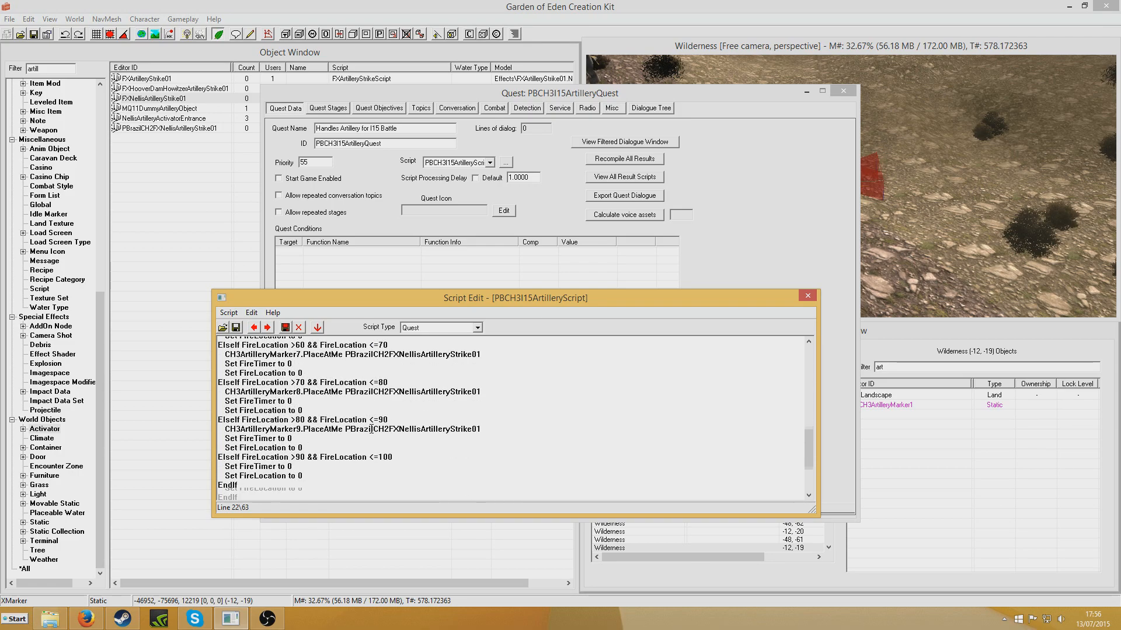
scroll("down", 3)
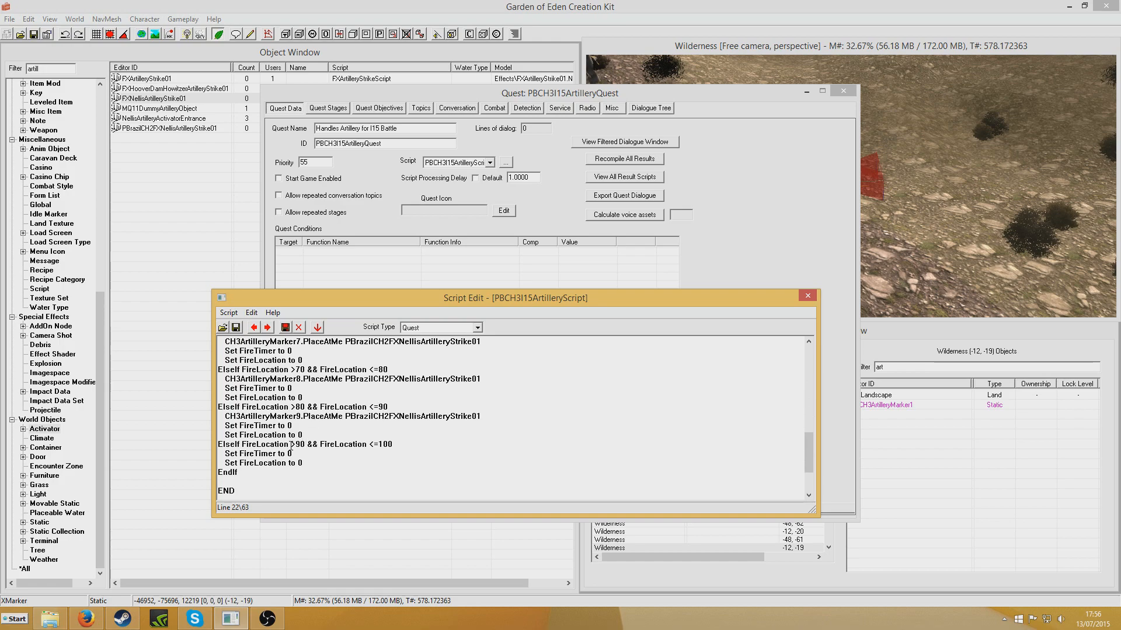
left_click(346, 443)
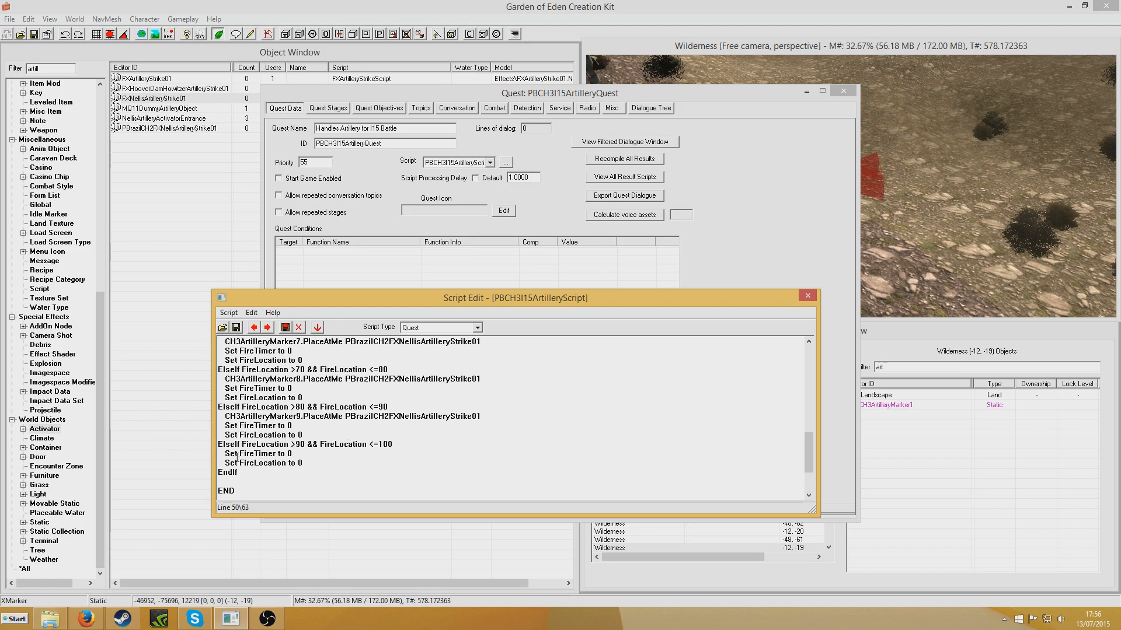
scroll("up", 3)
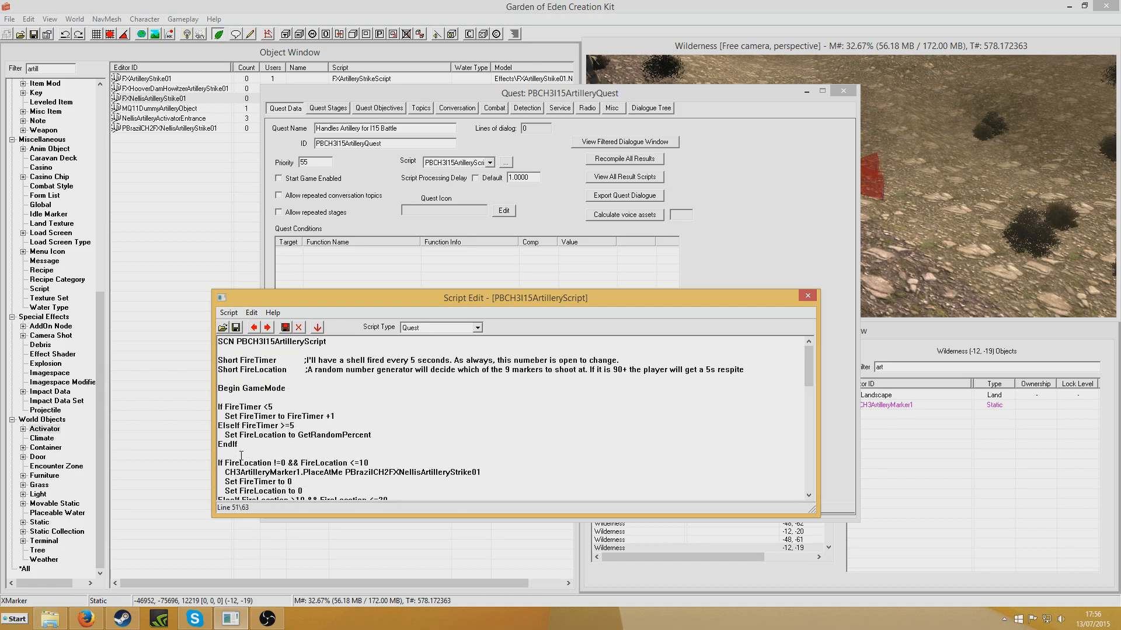
mouse_move(707, 299)
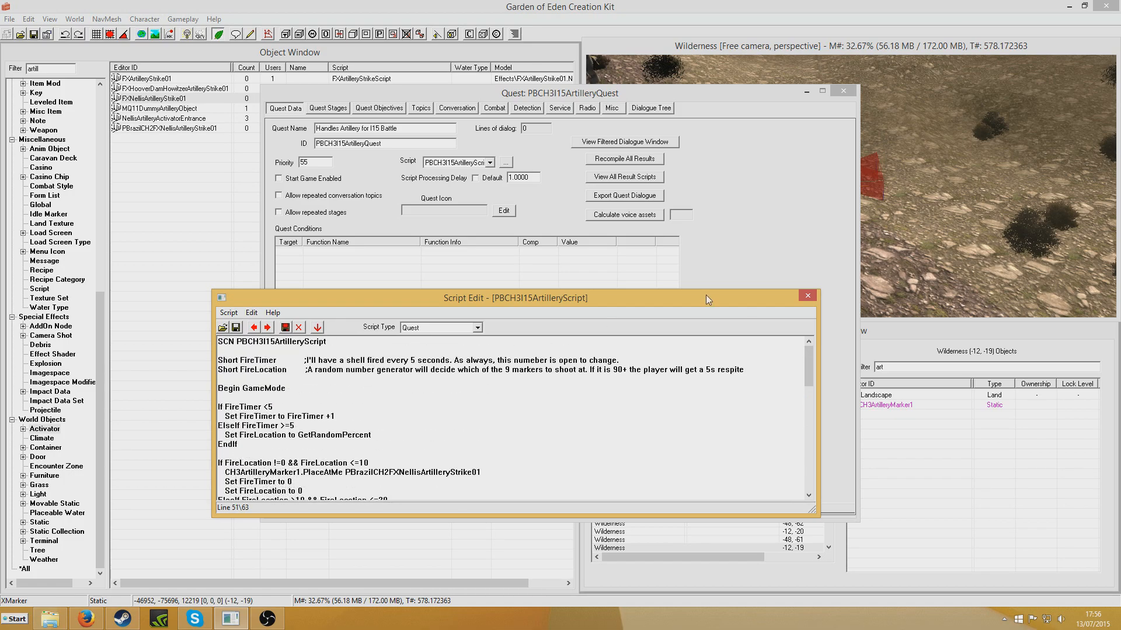
mouse_move(679, 354)
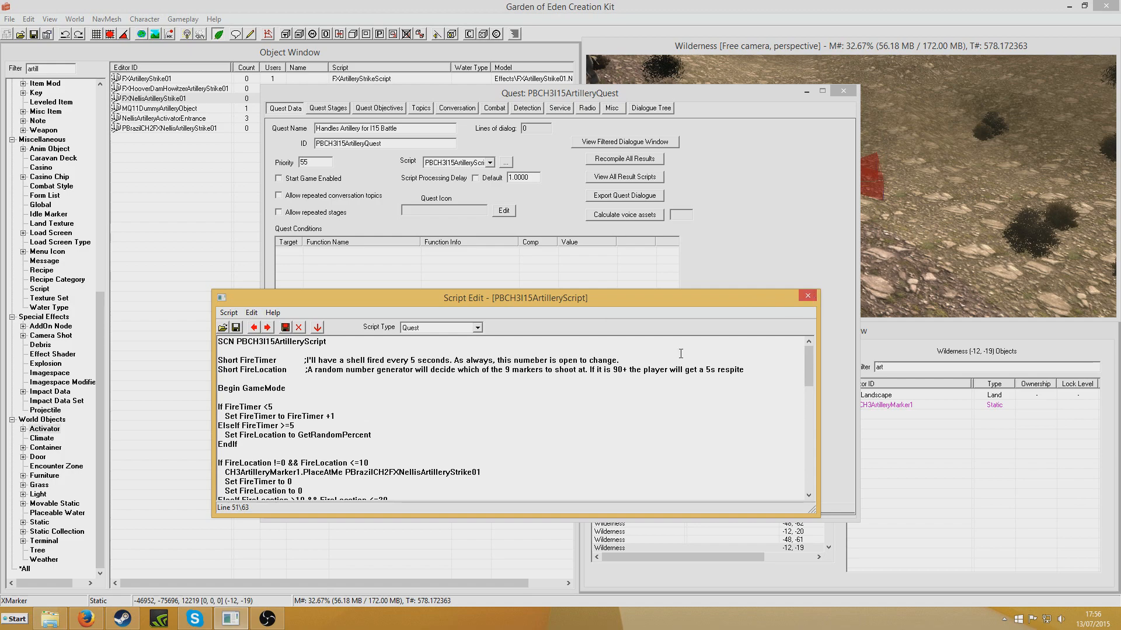
mouse_move(414, 430)
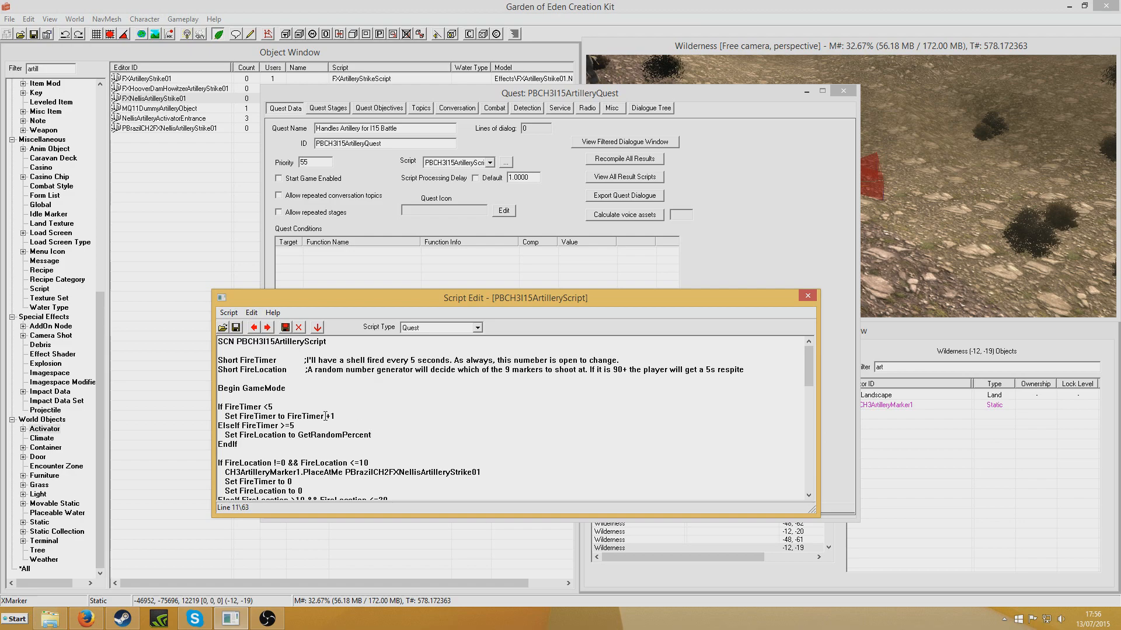
Highlight the GameMode block and its marker-firing branches in the artillery script.
double_click(250, 388)
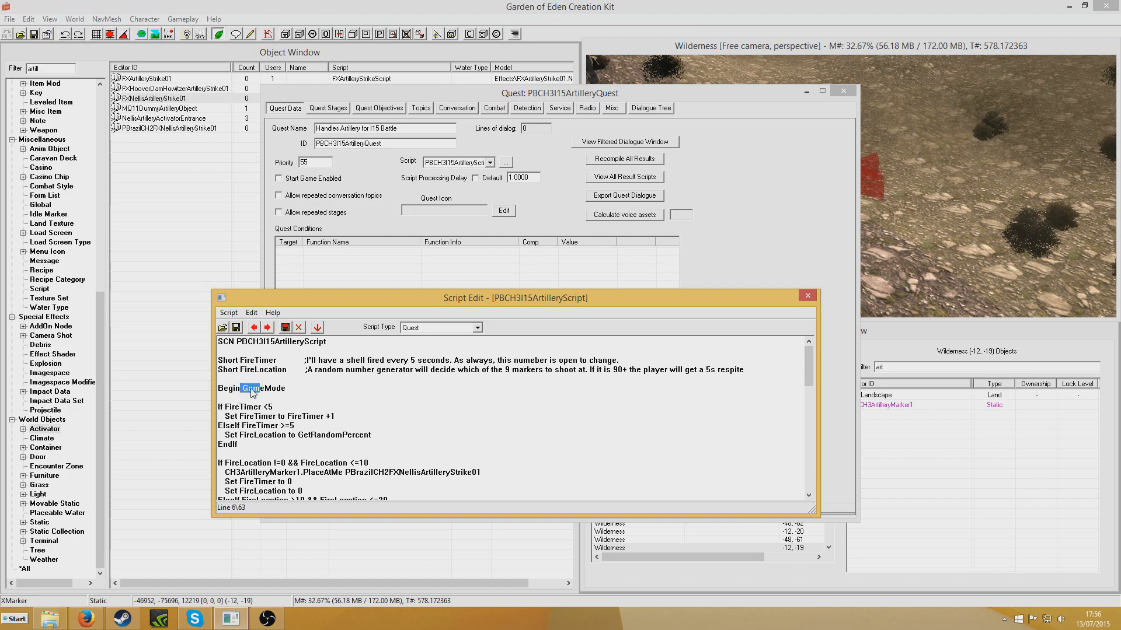
left_click(293, 389)
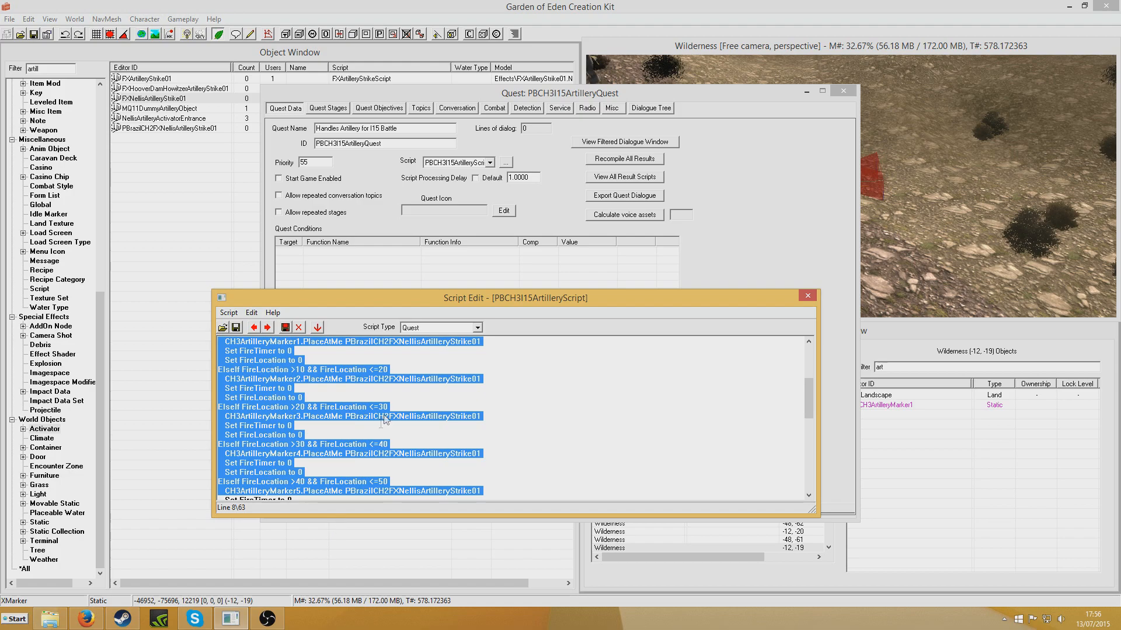
left_click(384, 420)
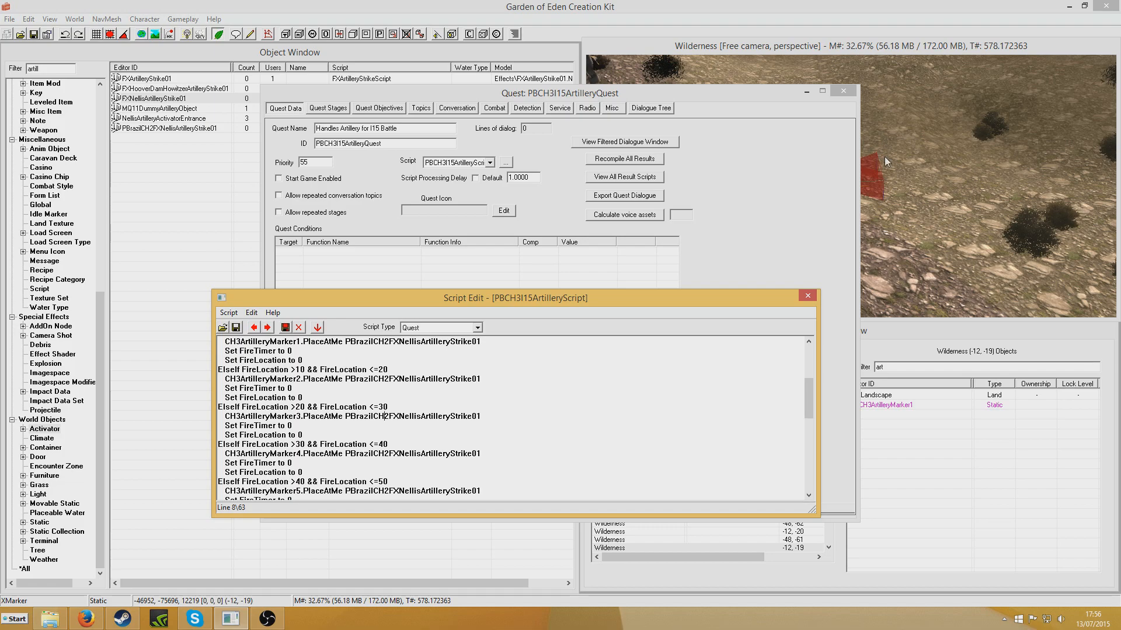
Point out the artillery marker reference name, then close the script and quest windows.
left_click(526, 377)
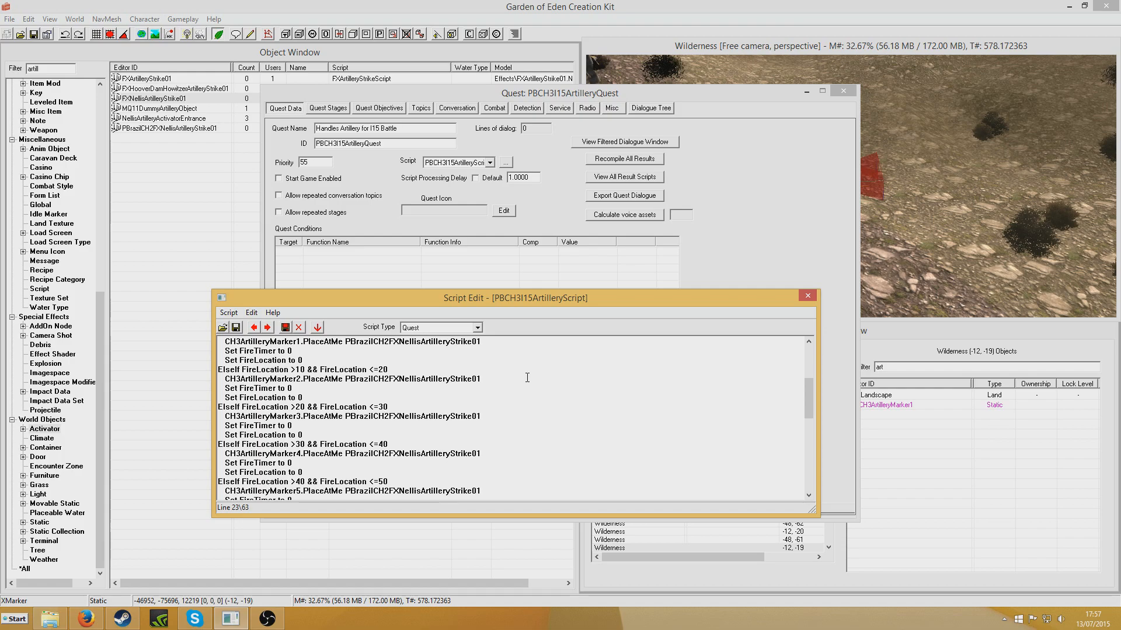
scroll("up", 3)
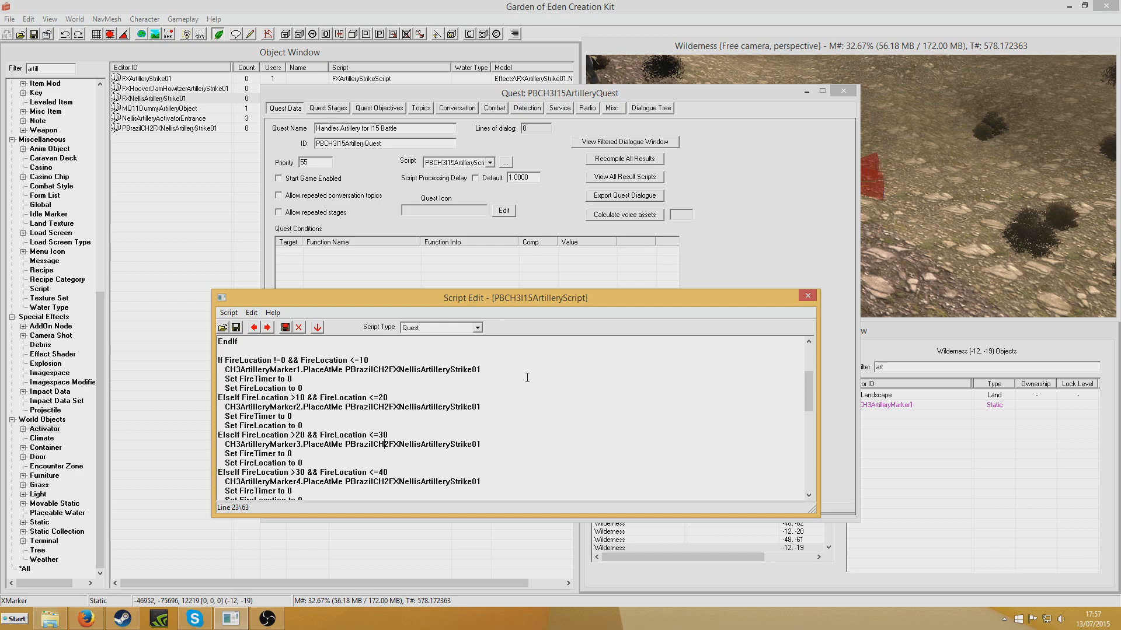
double_click(251, 370)
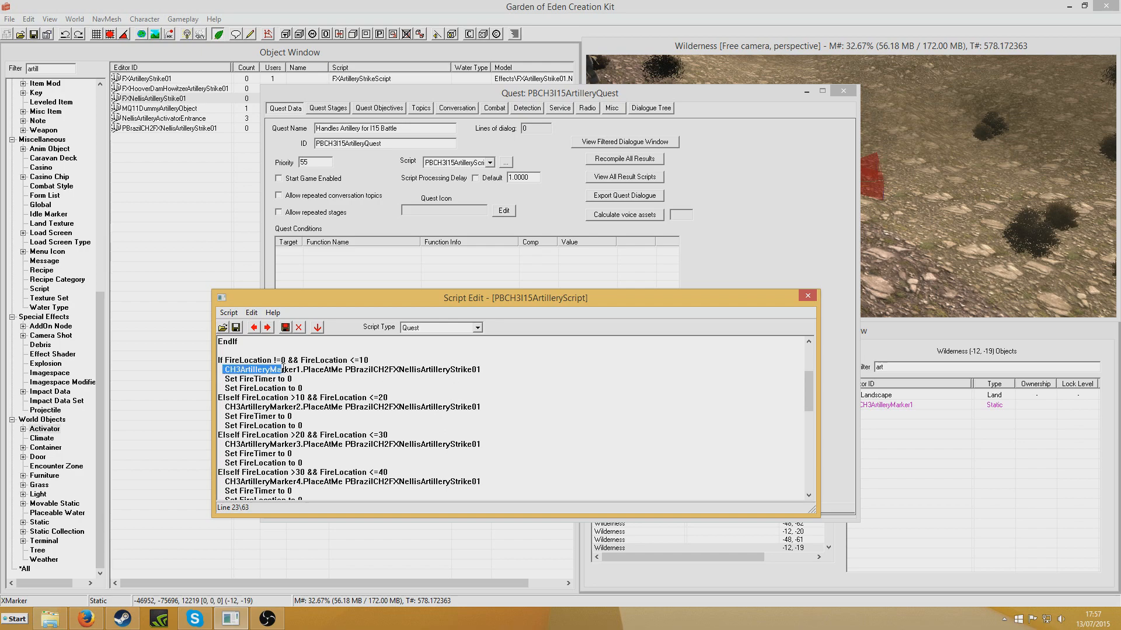
left_click(347, 369)
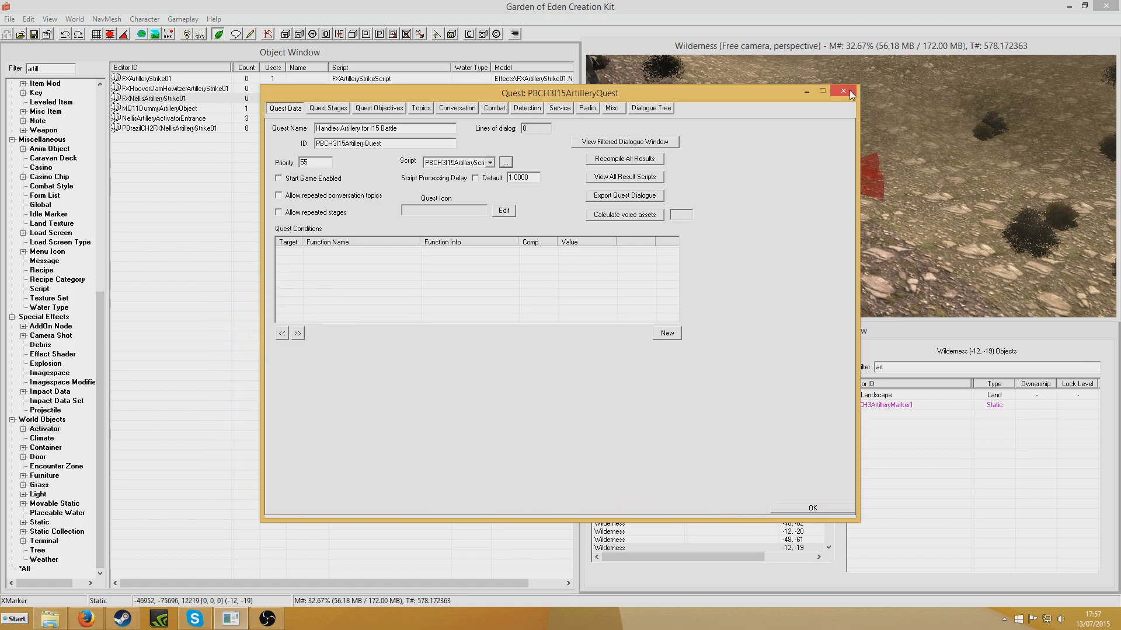
left_click(843, 92)
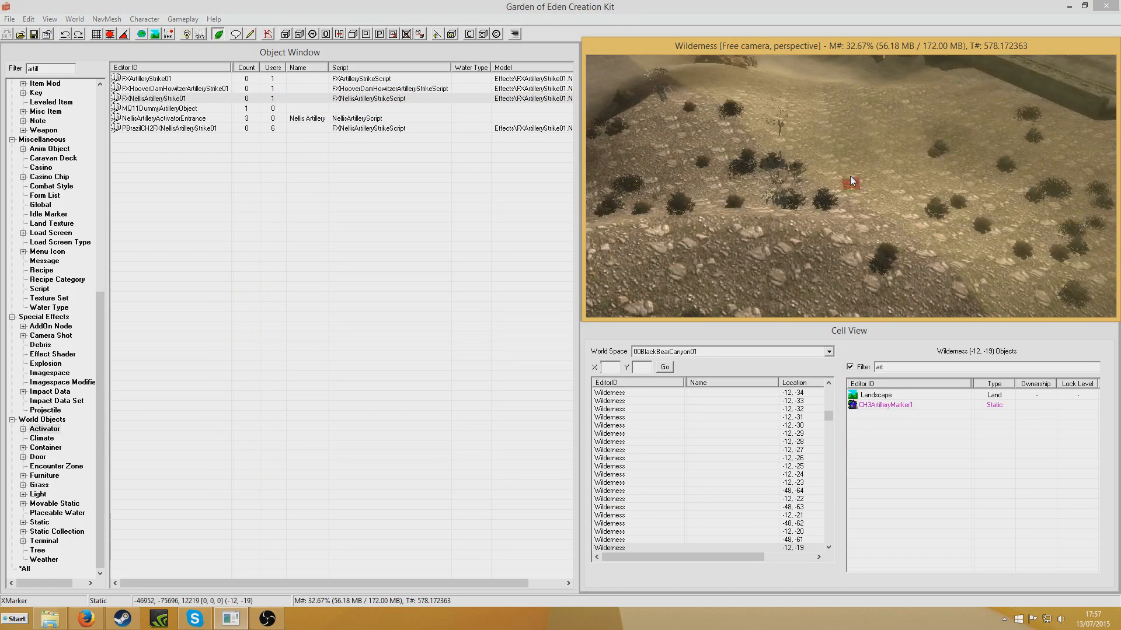